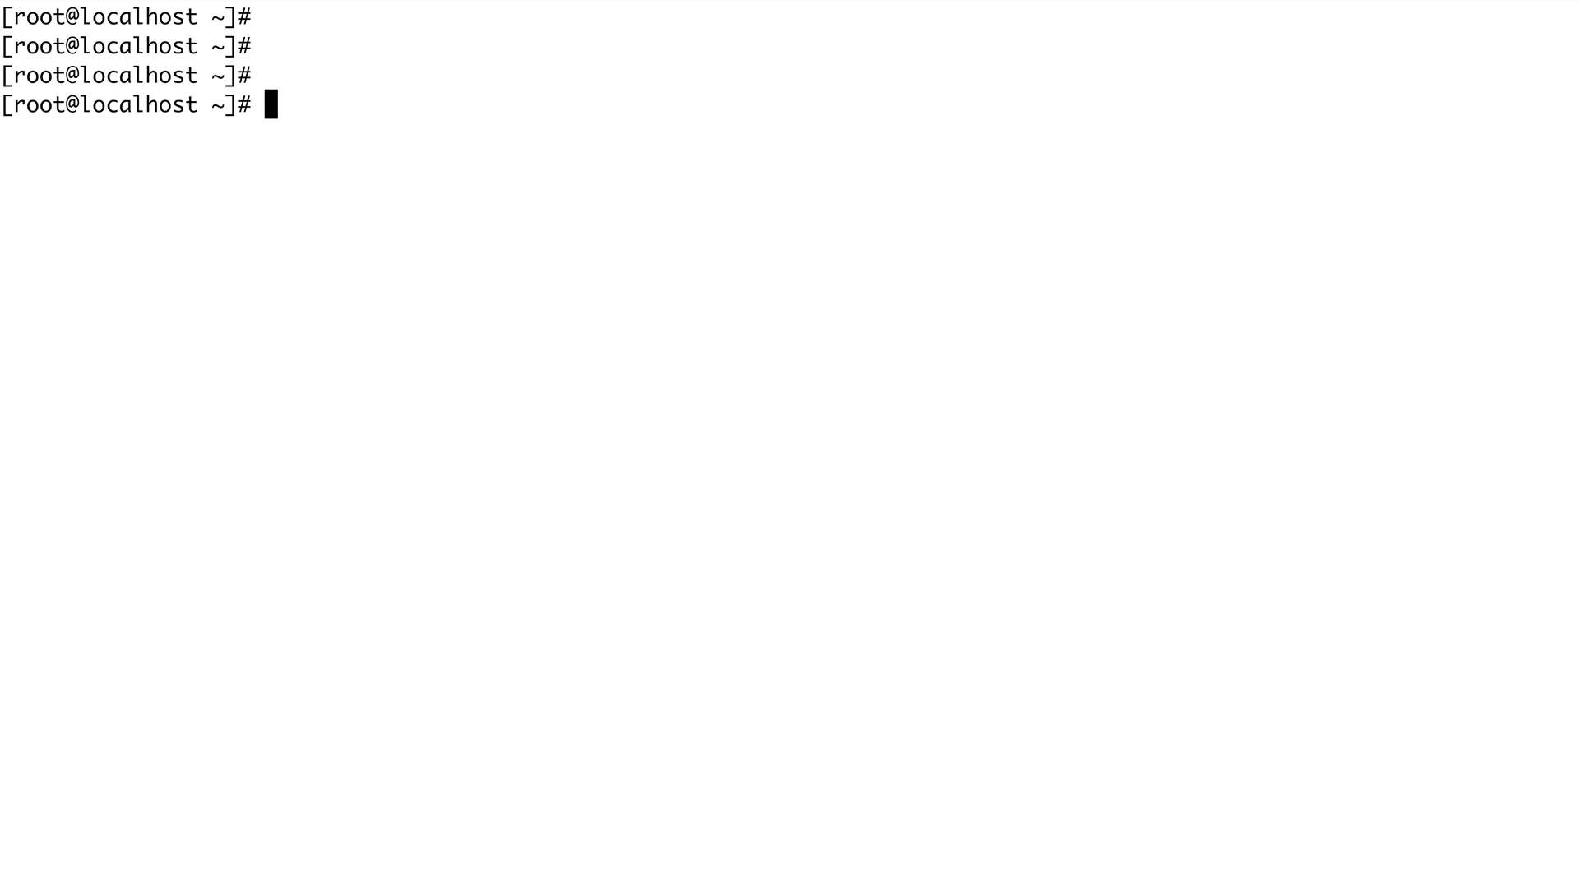
List /bin/sh with tab completion, declining to show all 156 possibilities.
type("l")
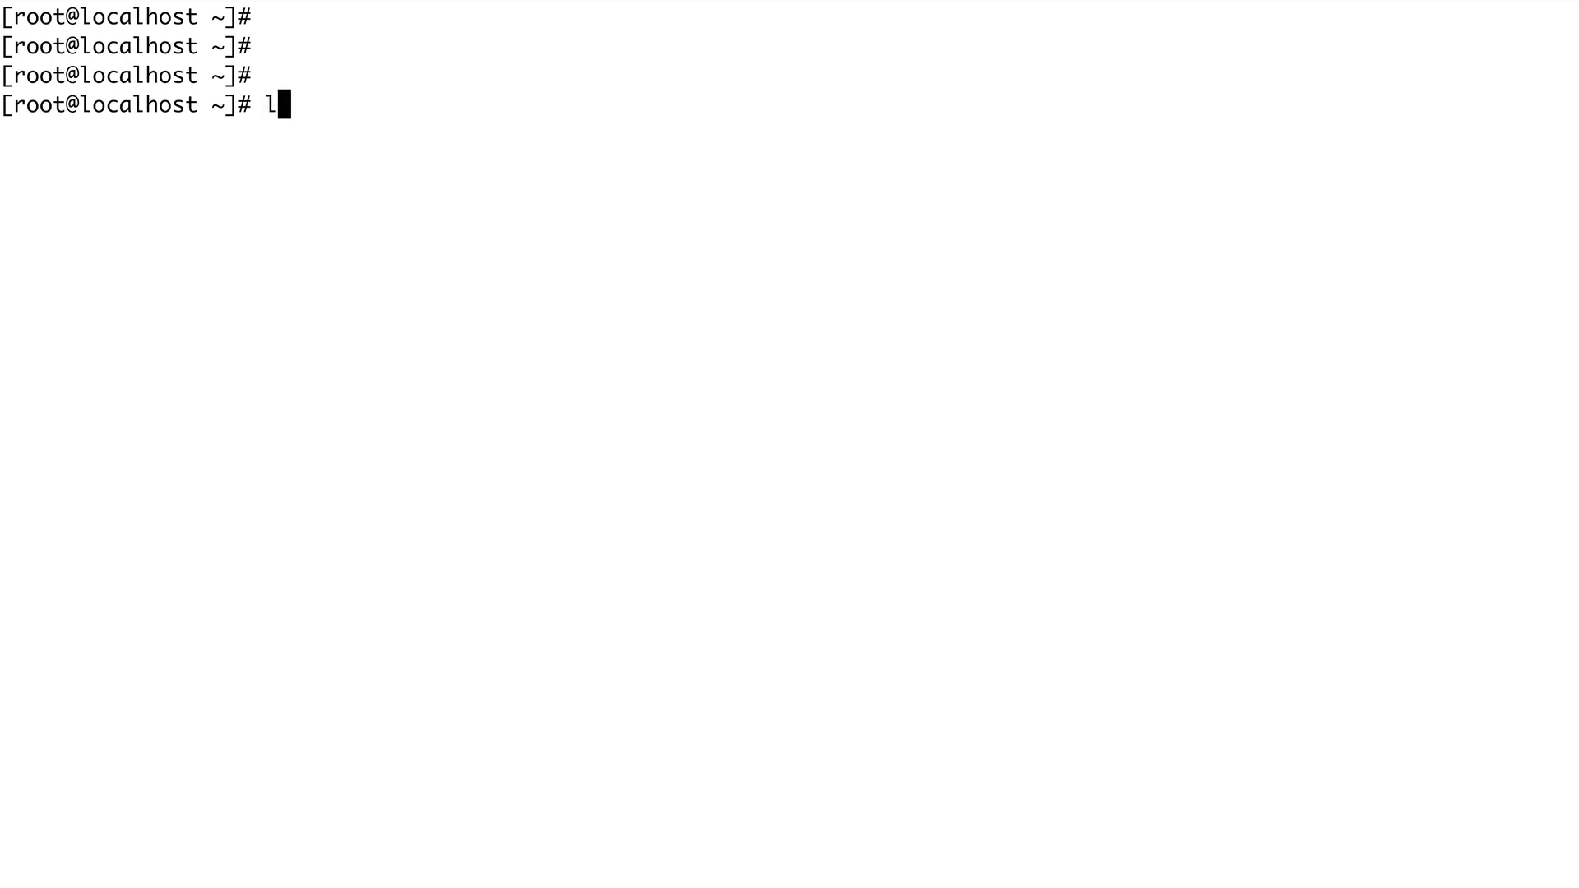
type("s /bin/s")
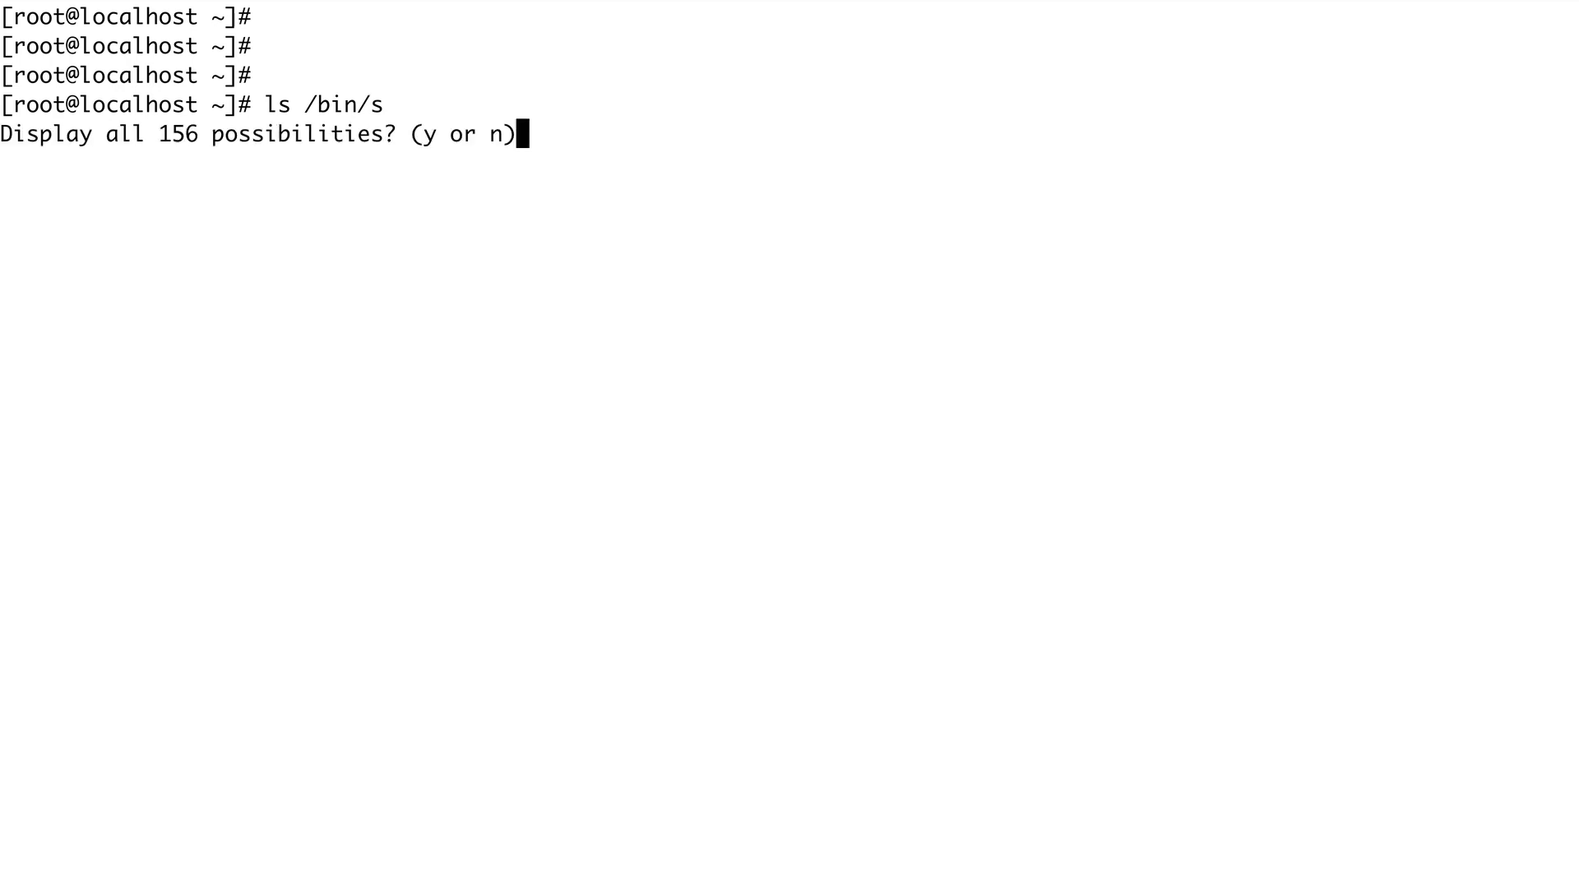
type("n")
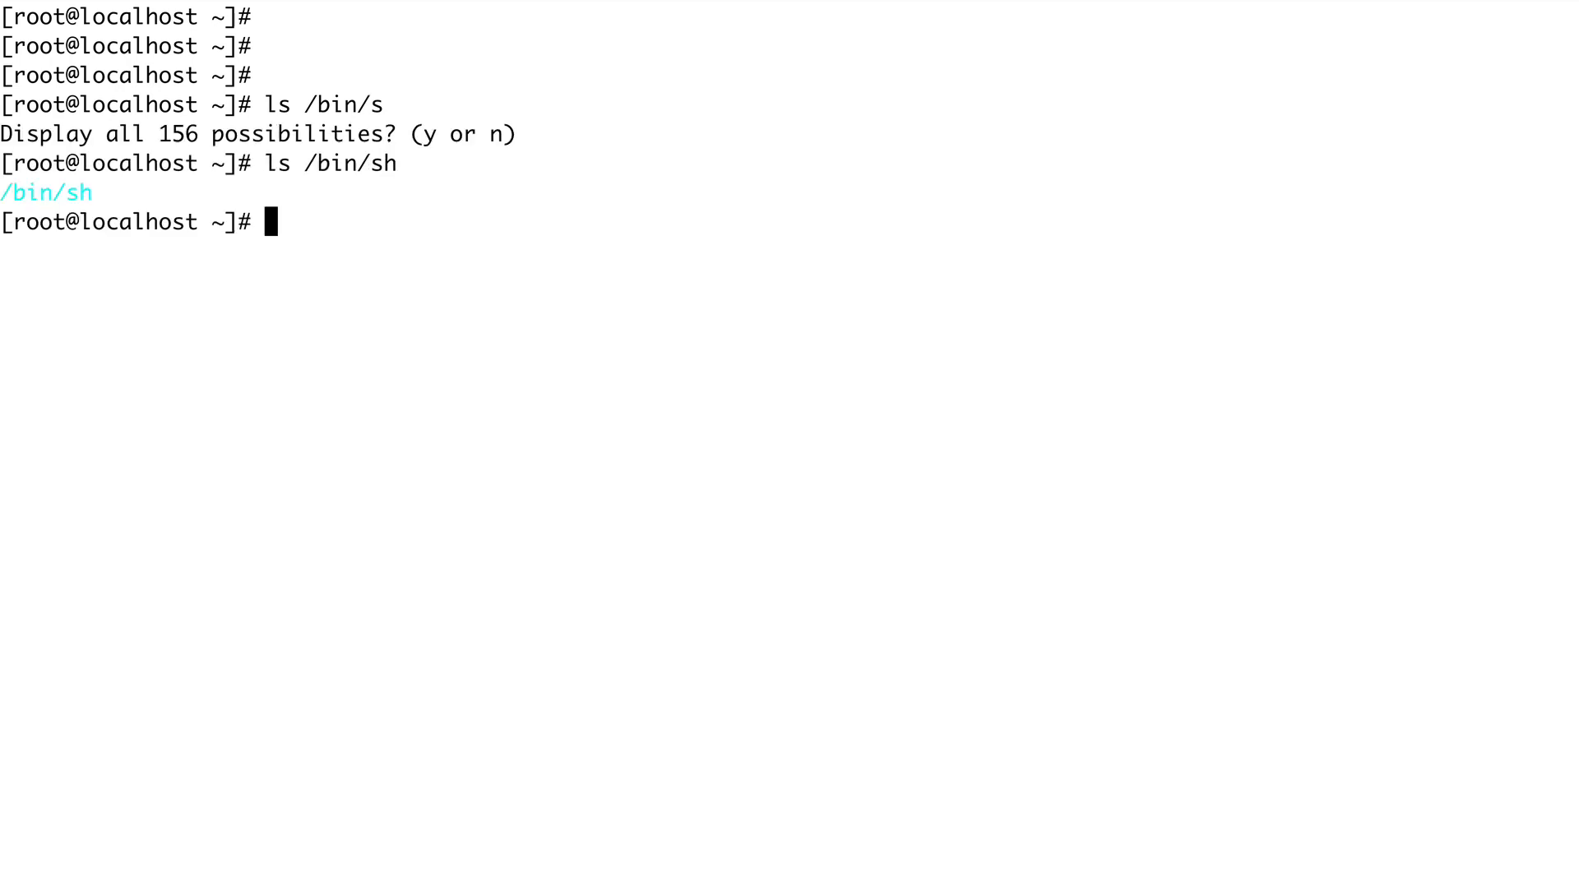
mouse_move(492, 326)
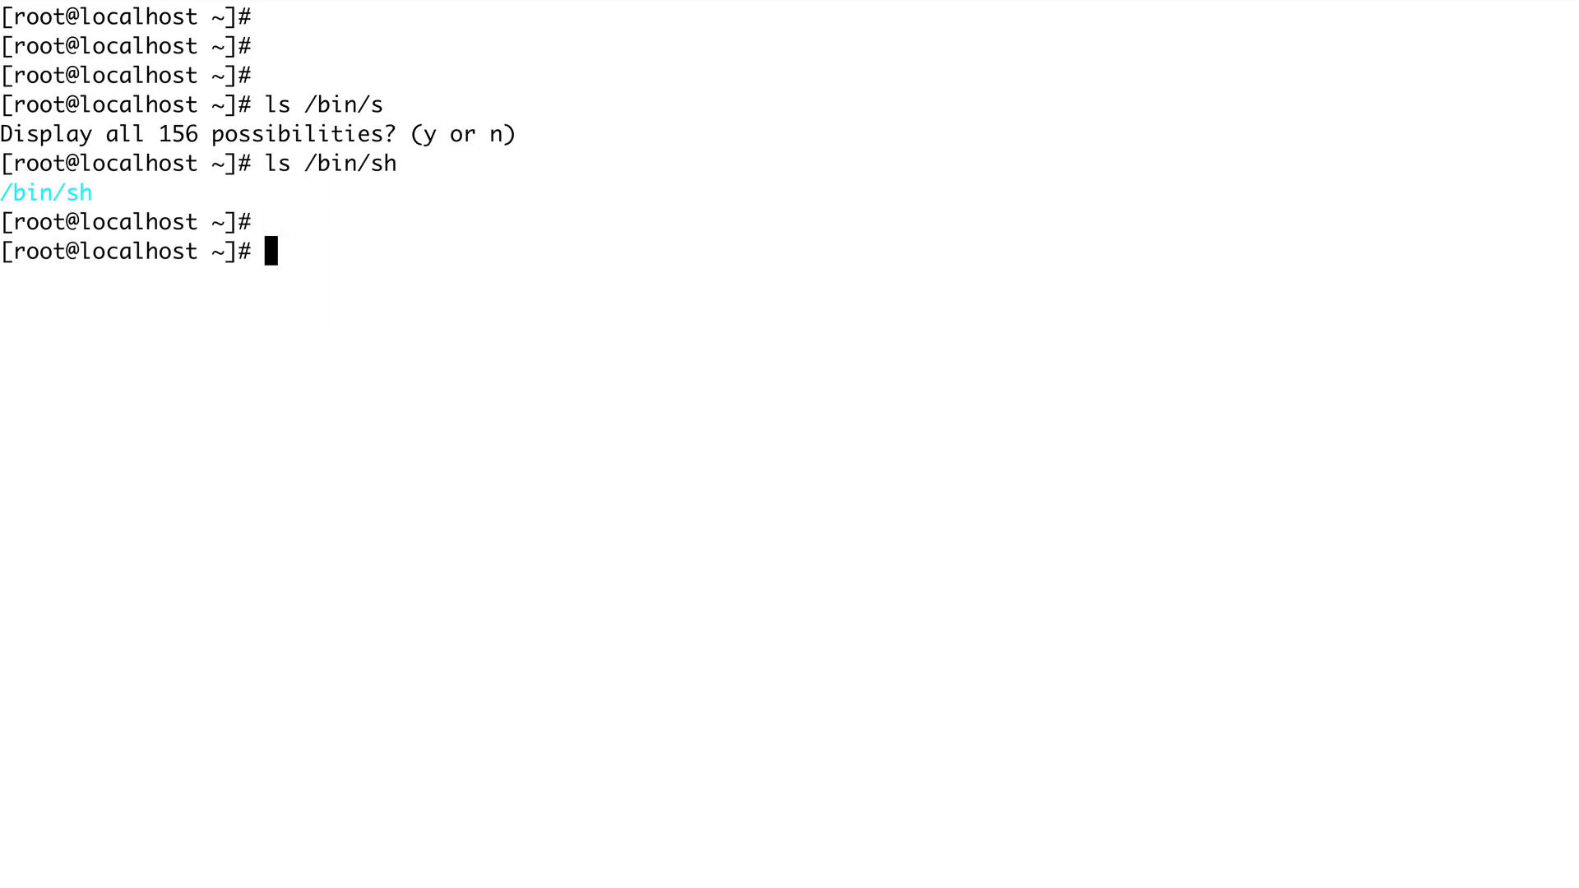
Confirm /bin/bash exists, then start the sh-4.2 shell and exit back to bash.
type("ls")
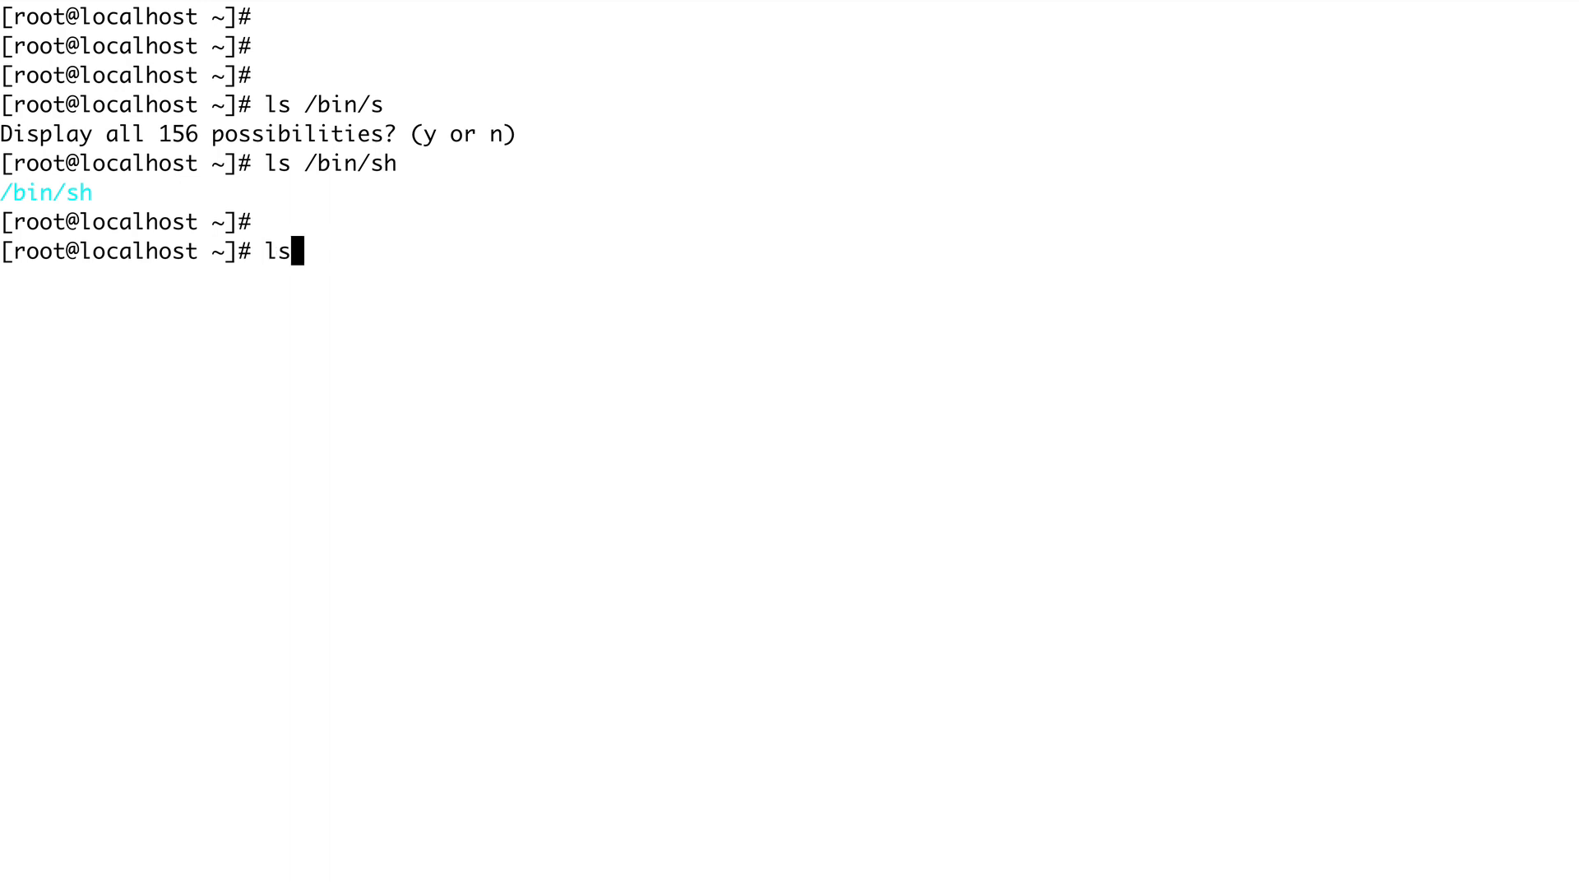
type("/")
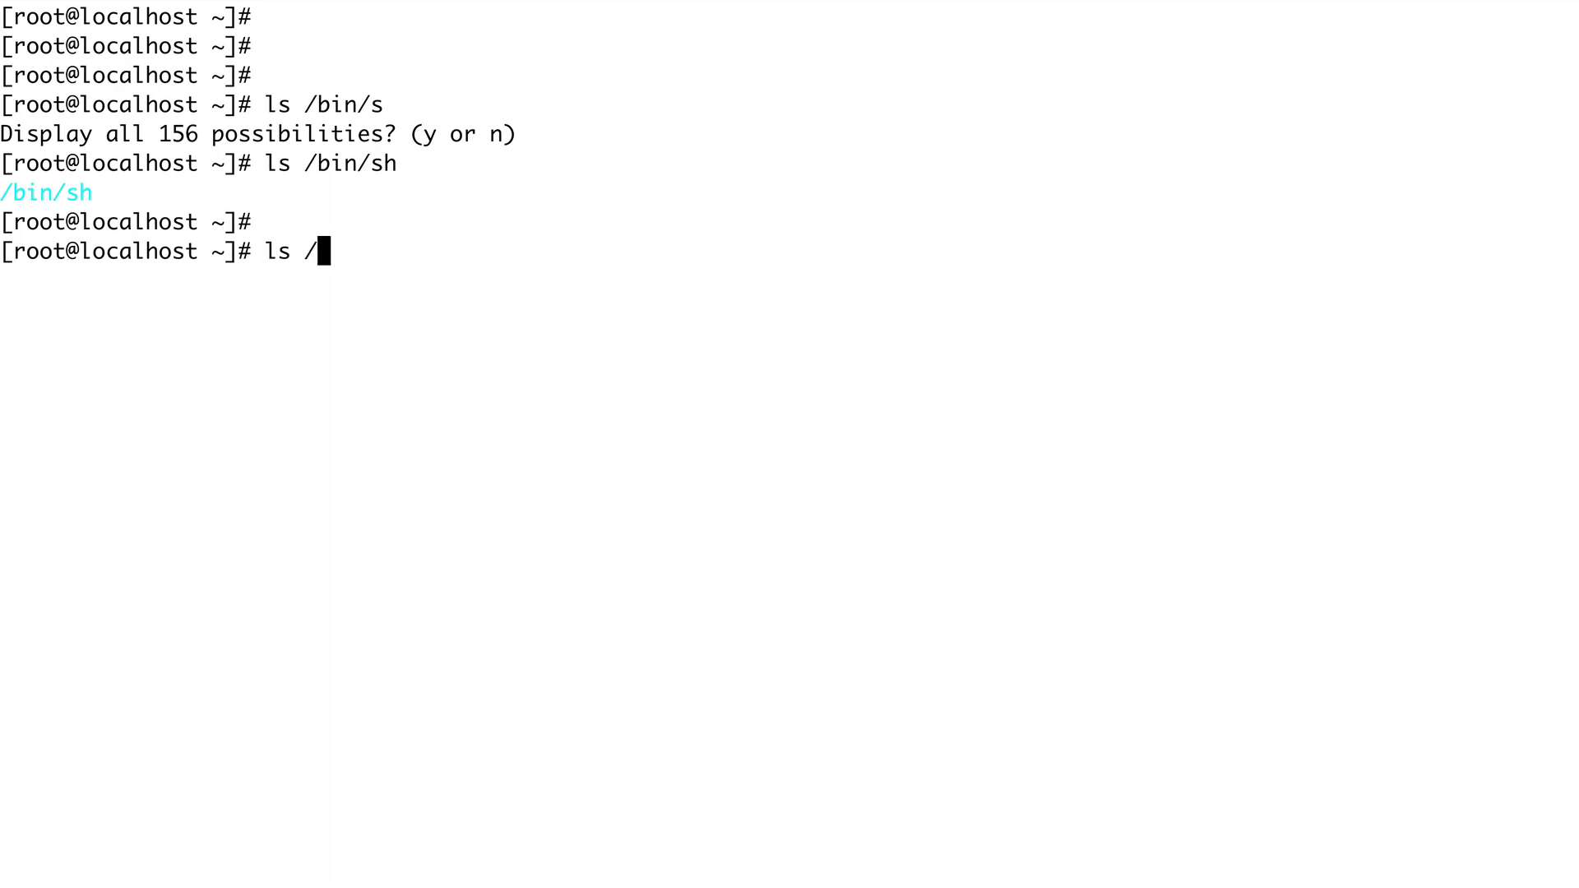
type("bin/")
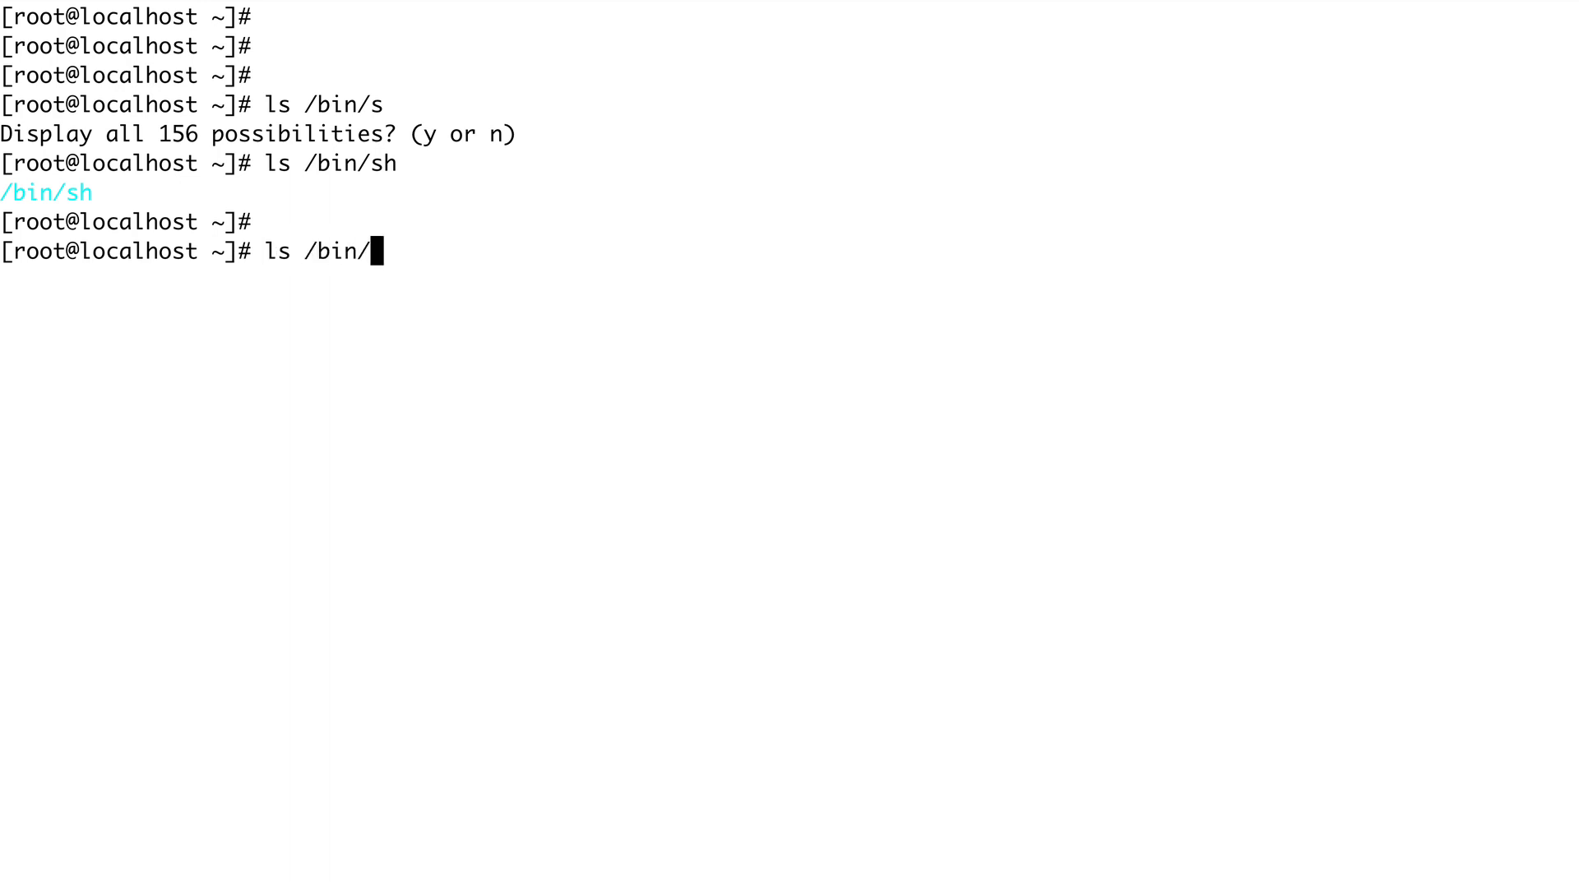
type("bash")
type("/bin/sh")
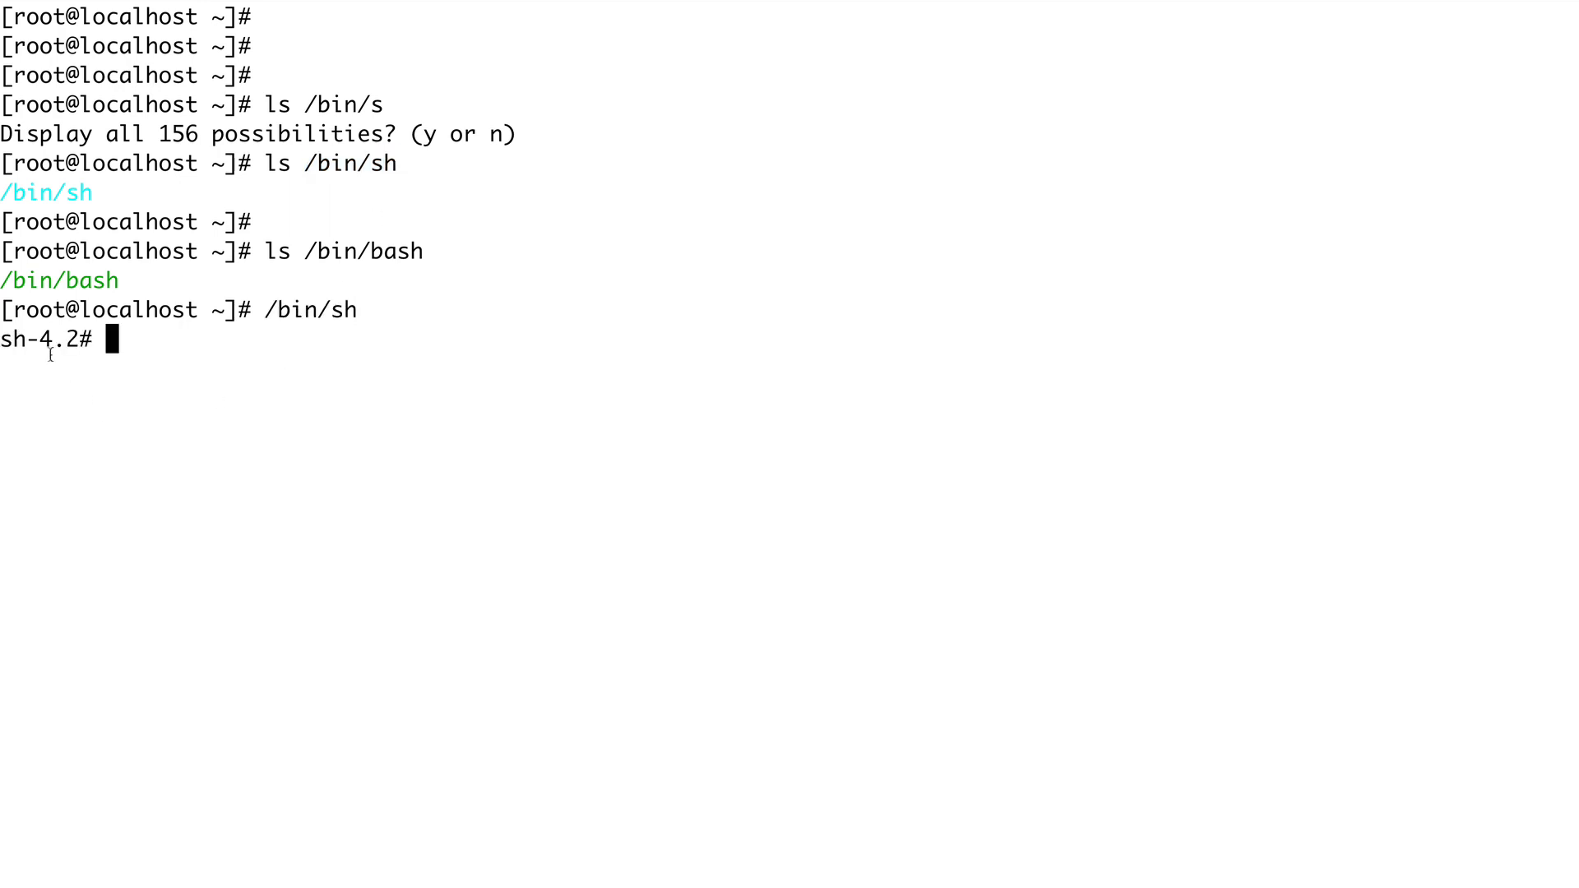
mouse_move(188, 393)
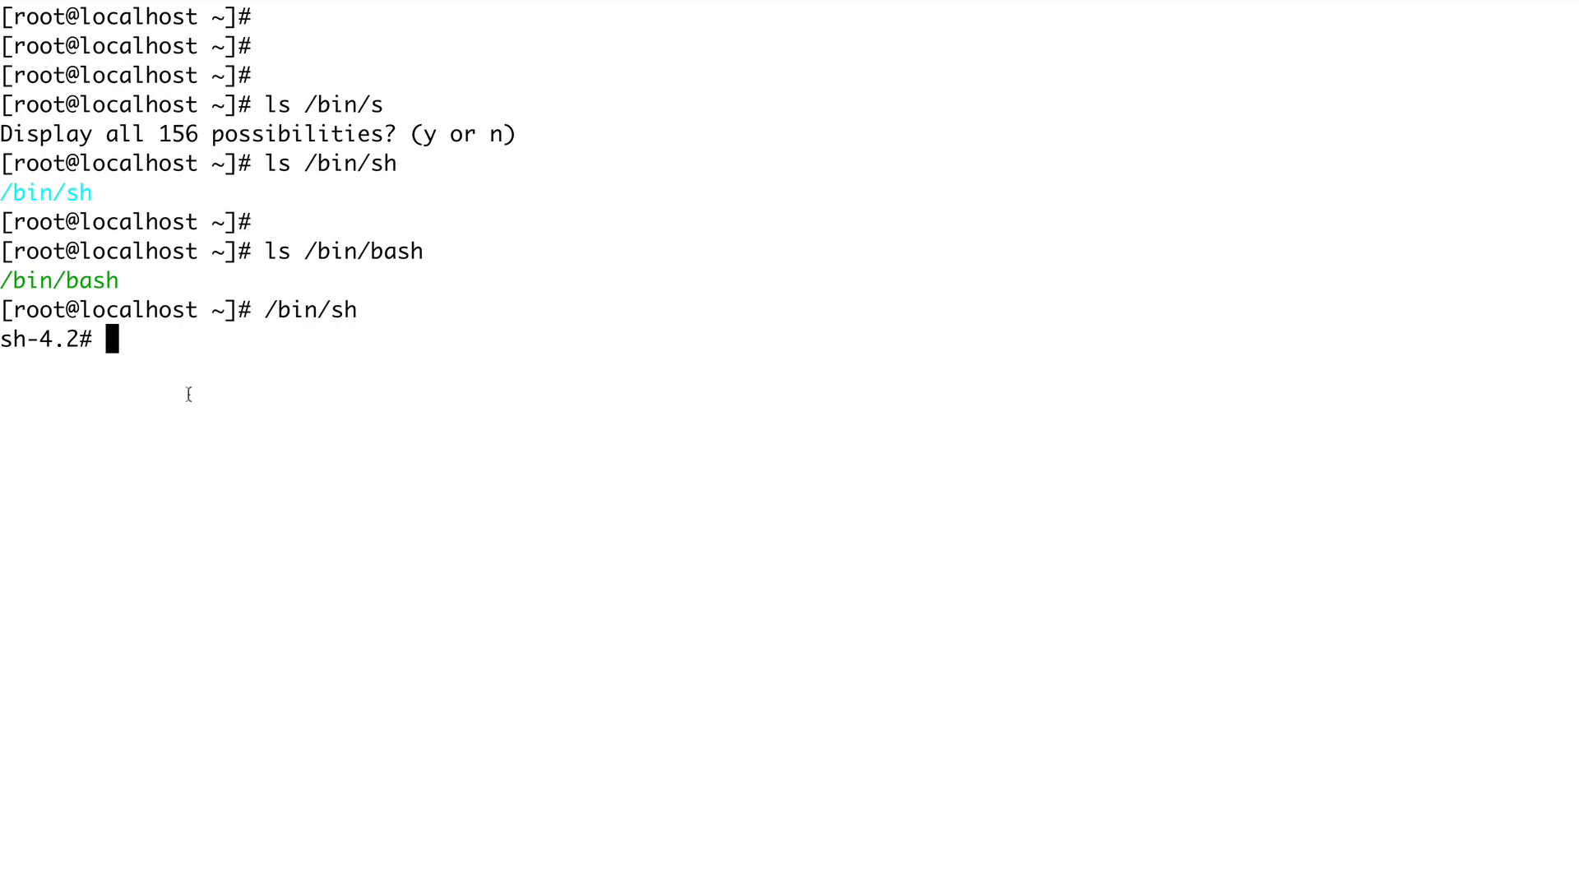
type("exit")
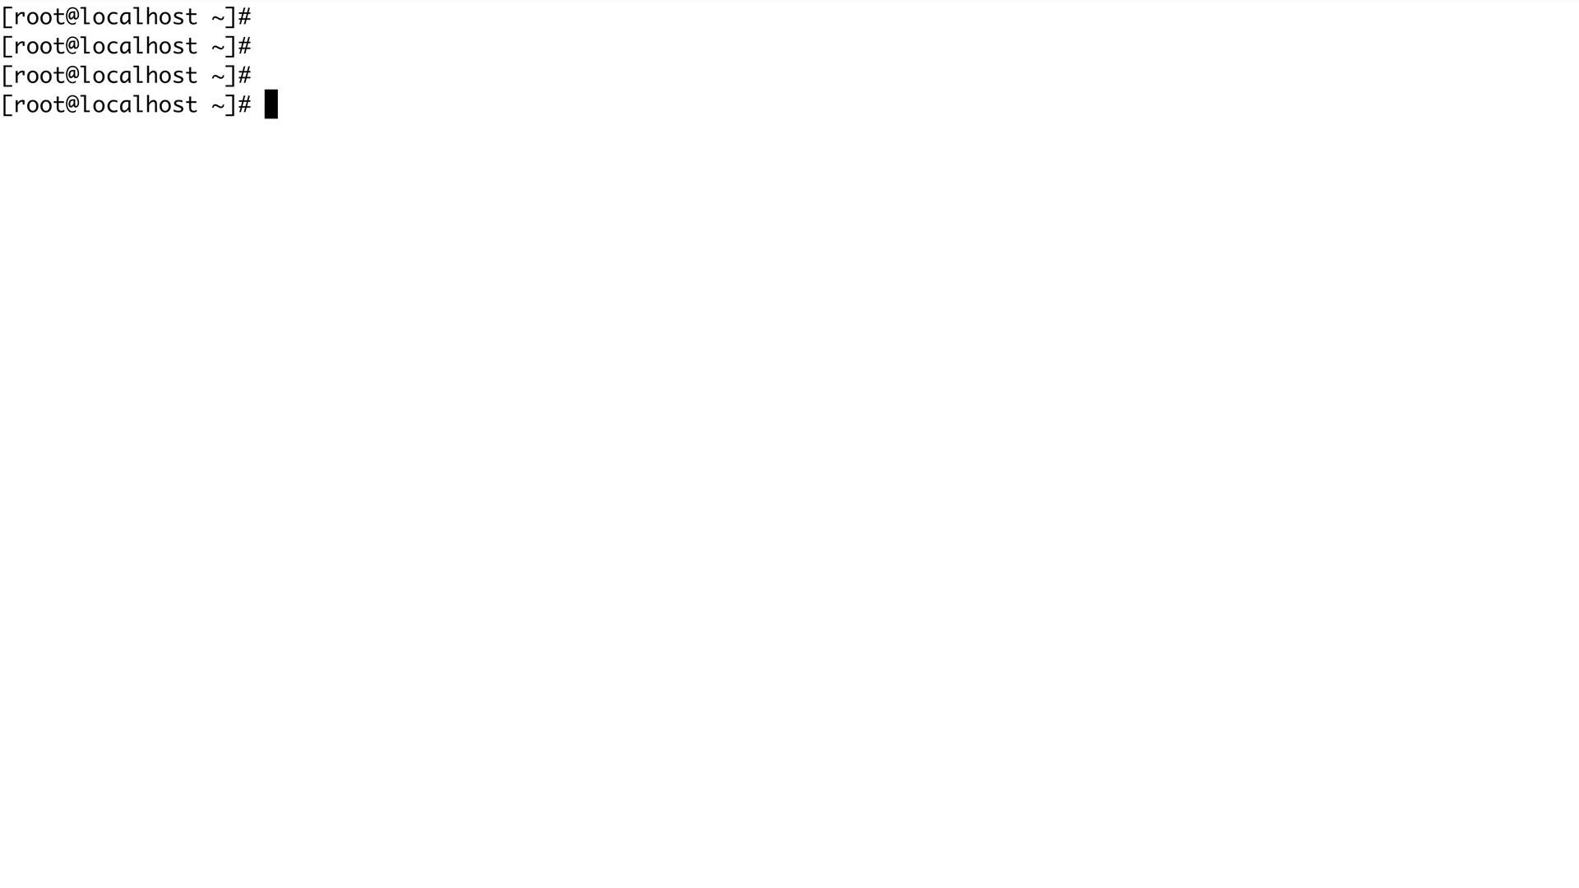
type("man cat")
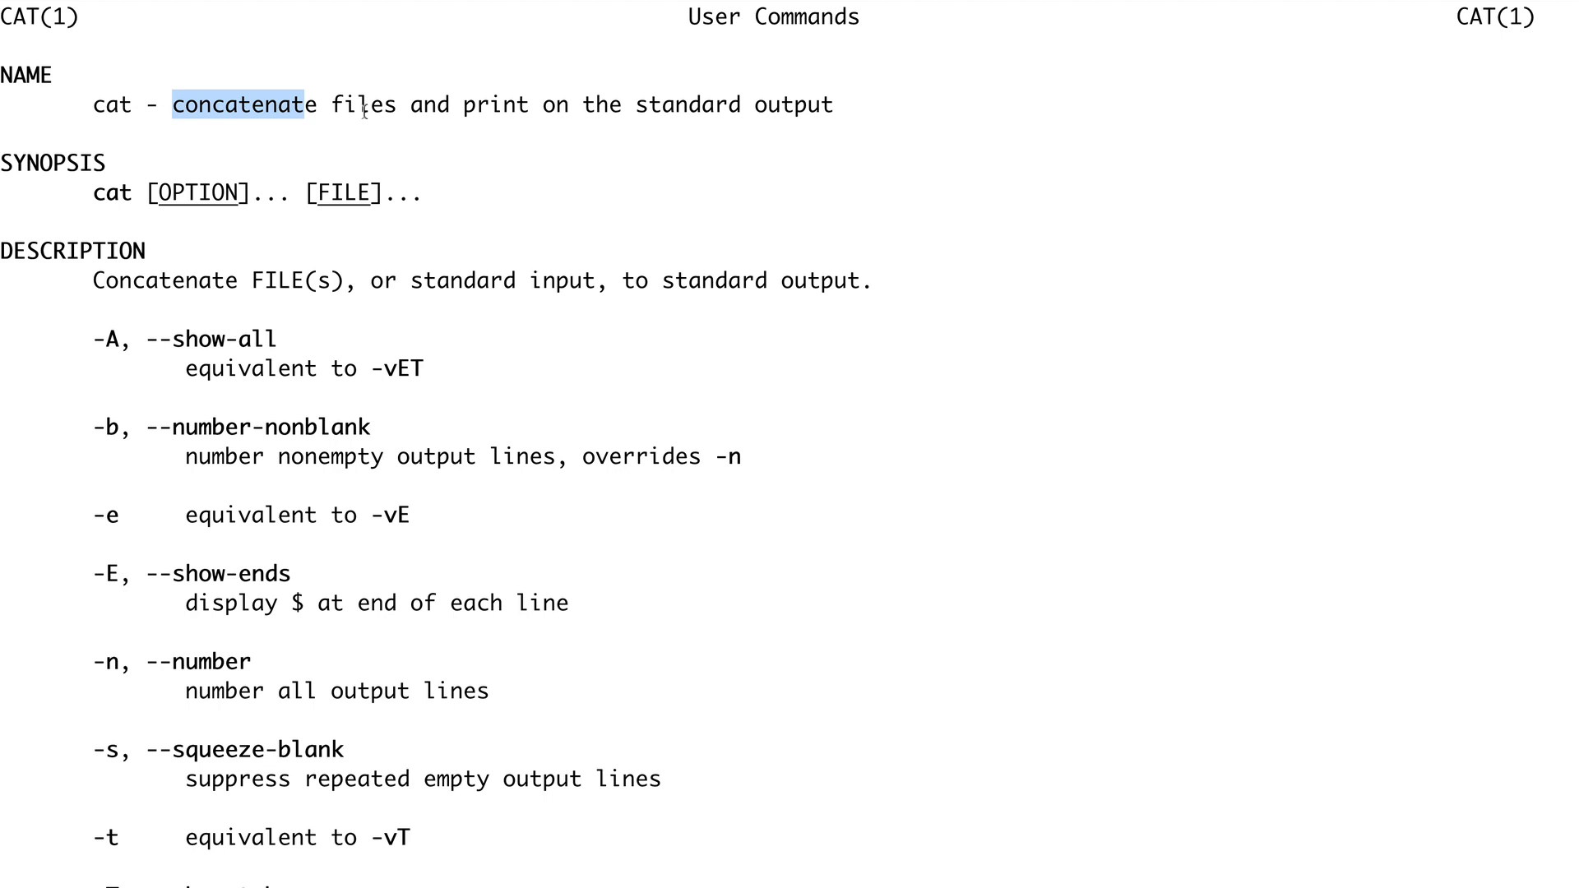
left_click_drag(580, 104, 773, 104)
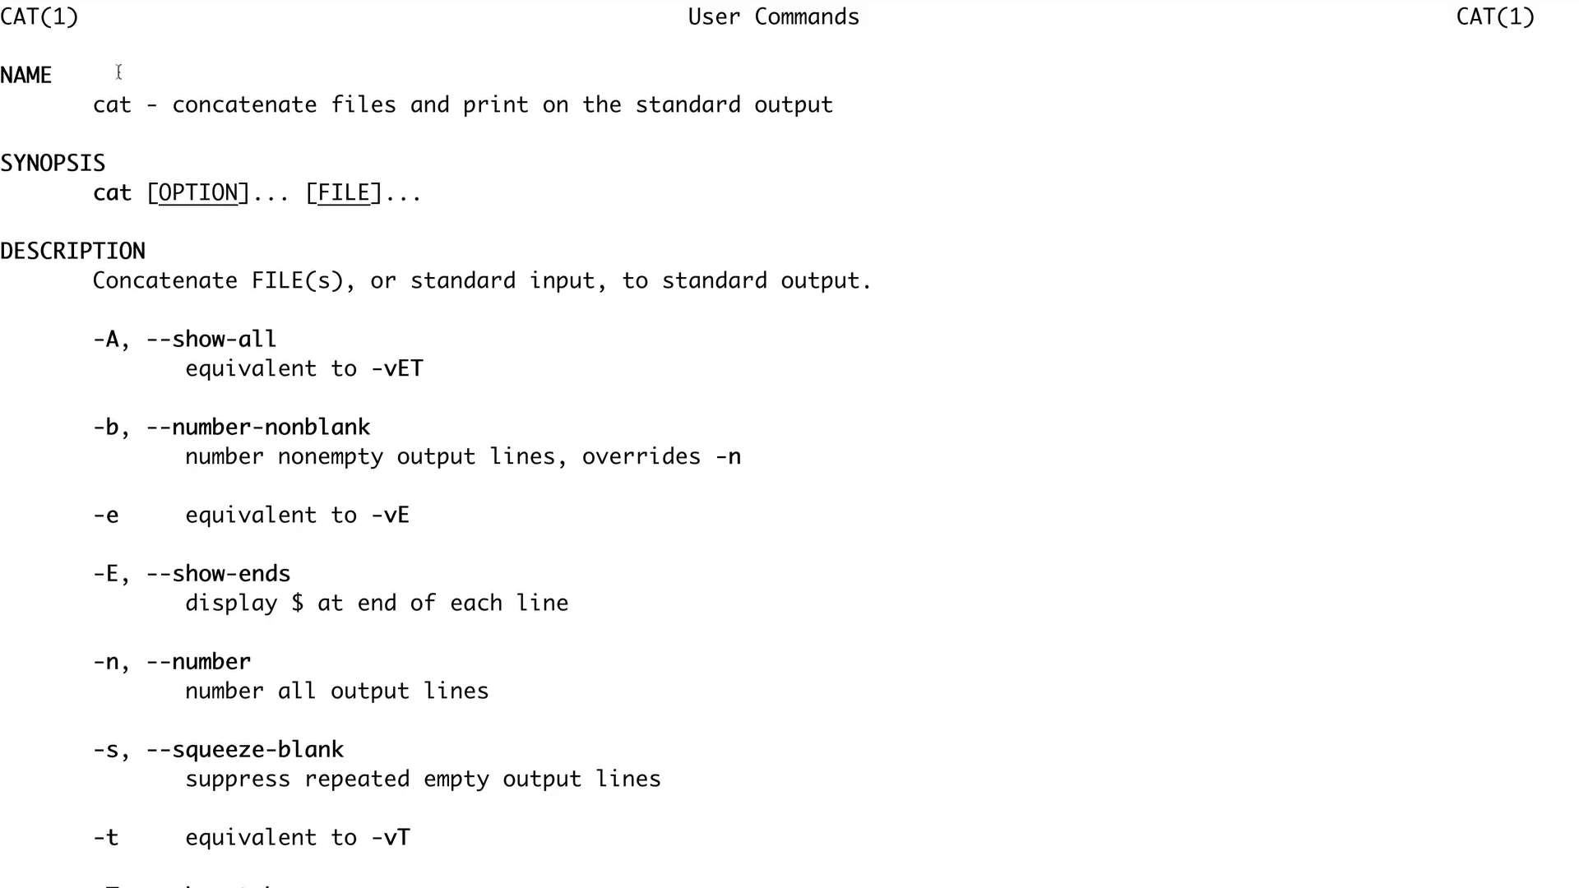
left_click_drag(91, 103, 834, 104)
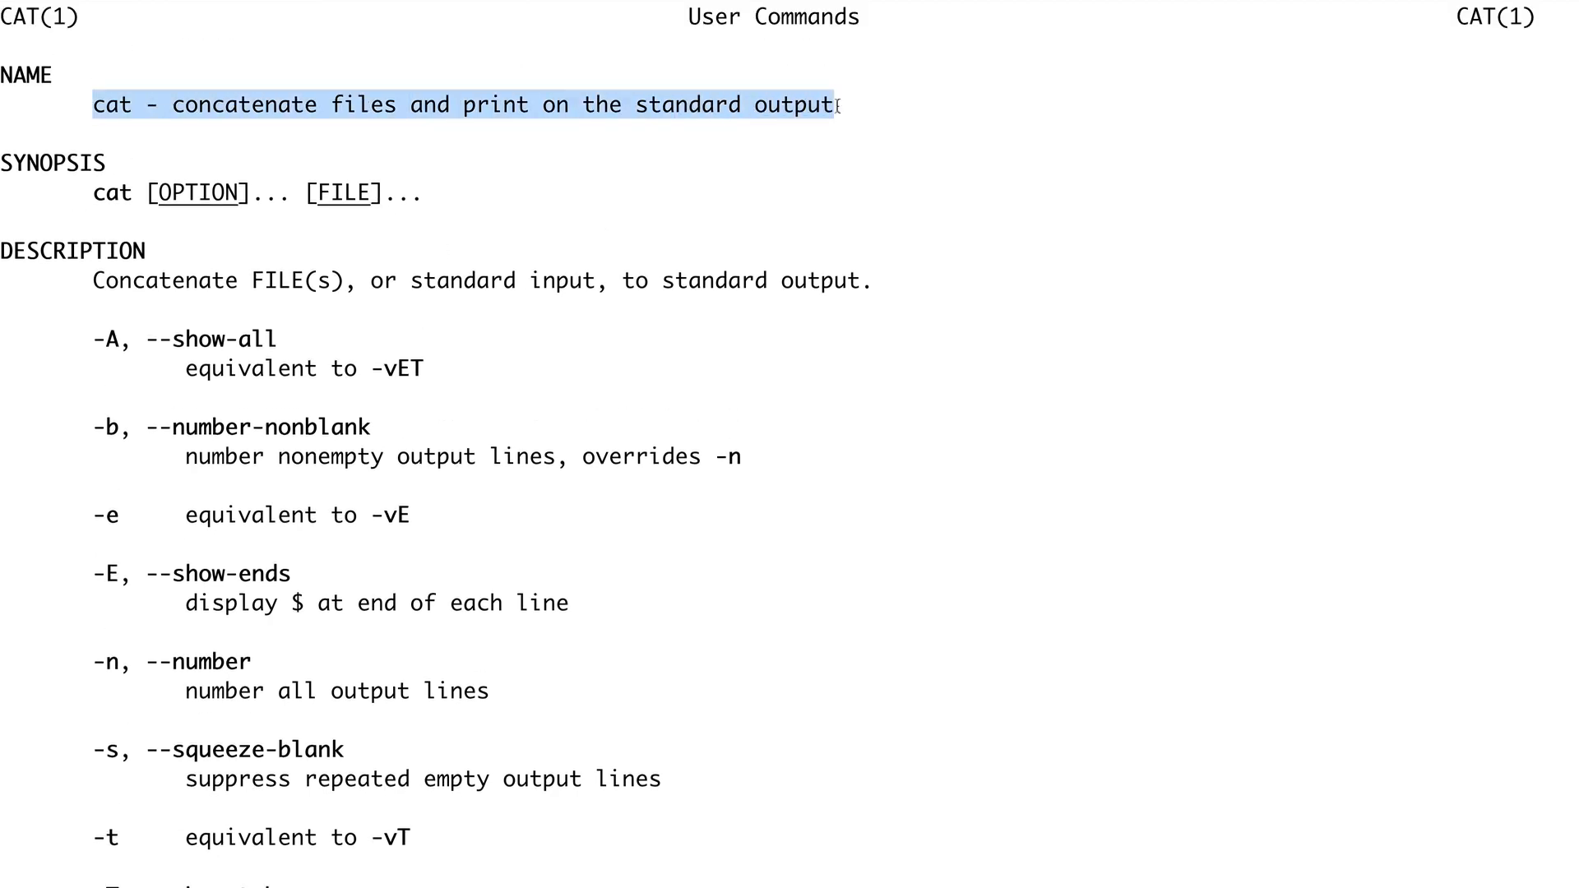
left_click(658, 230)
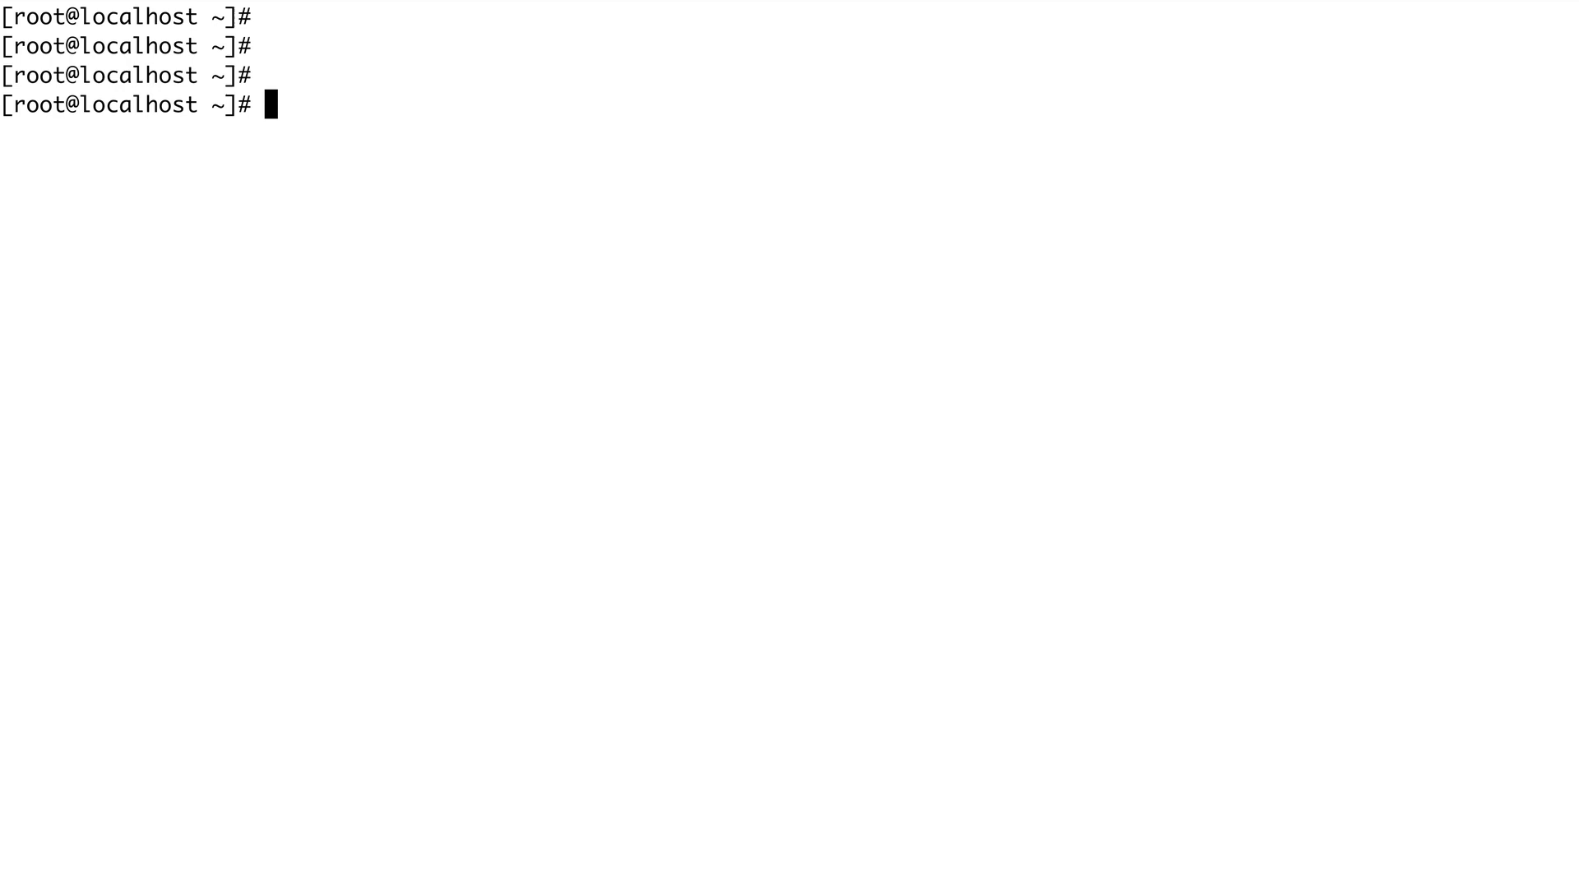
Create the file mytext in vi containing helloworld on two lines.
type("vi")
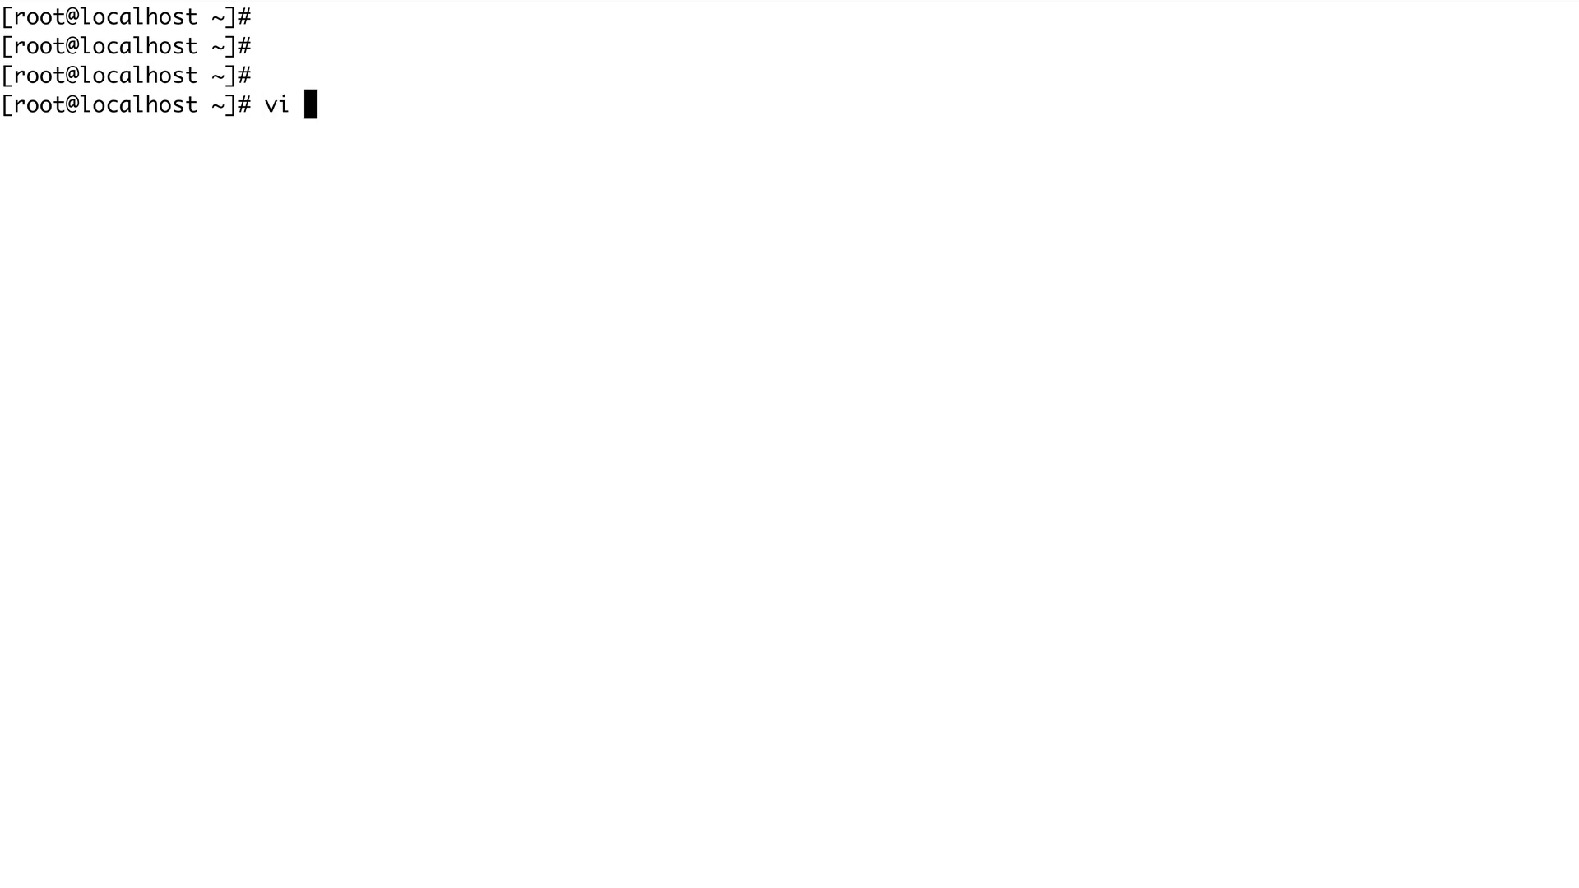
type("myte")
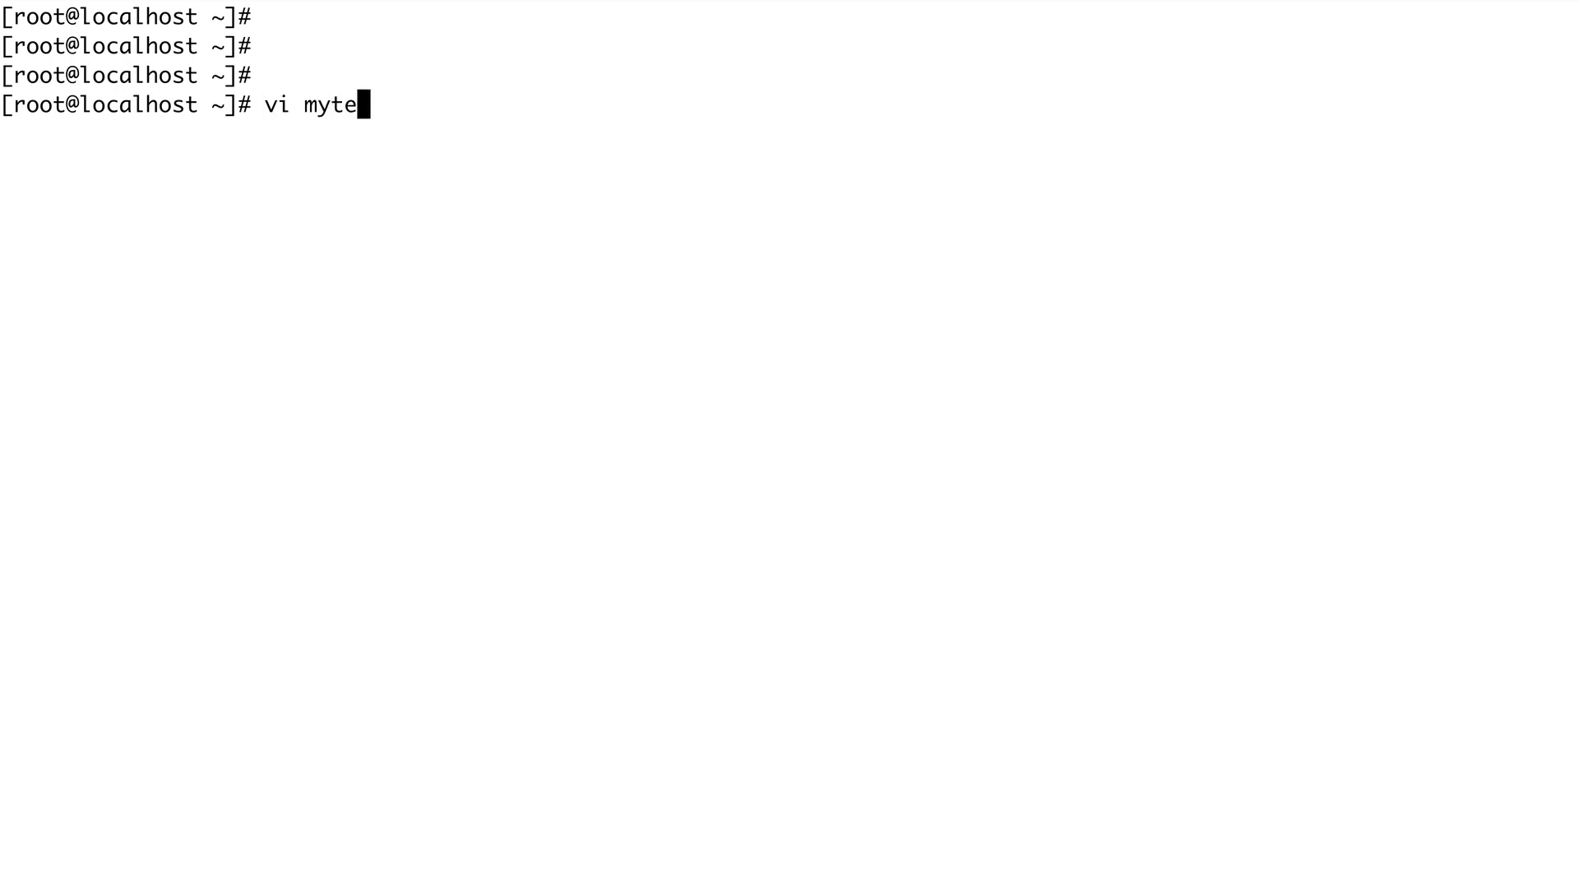
type("xt")
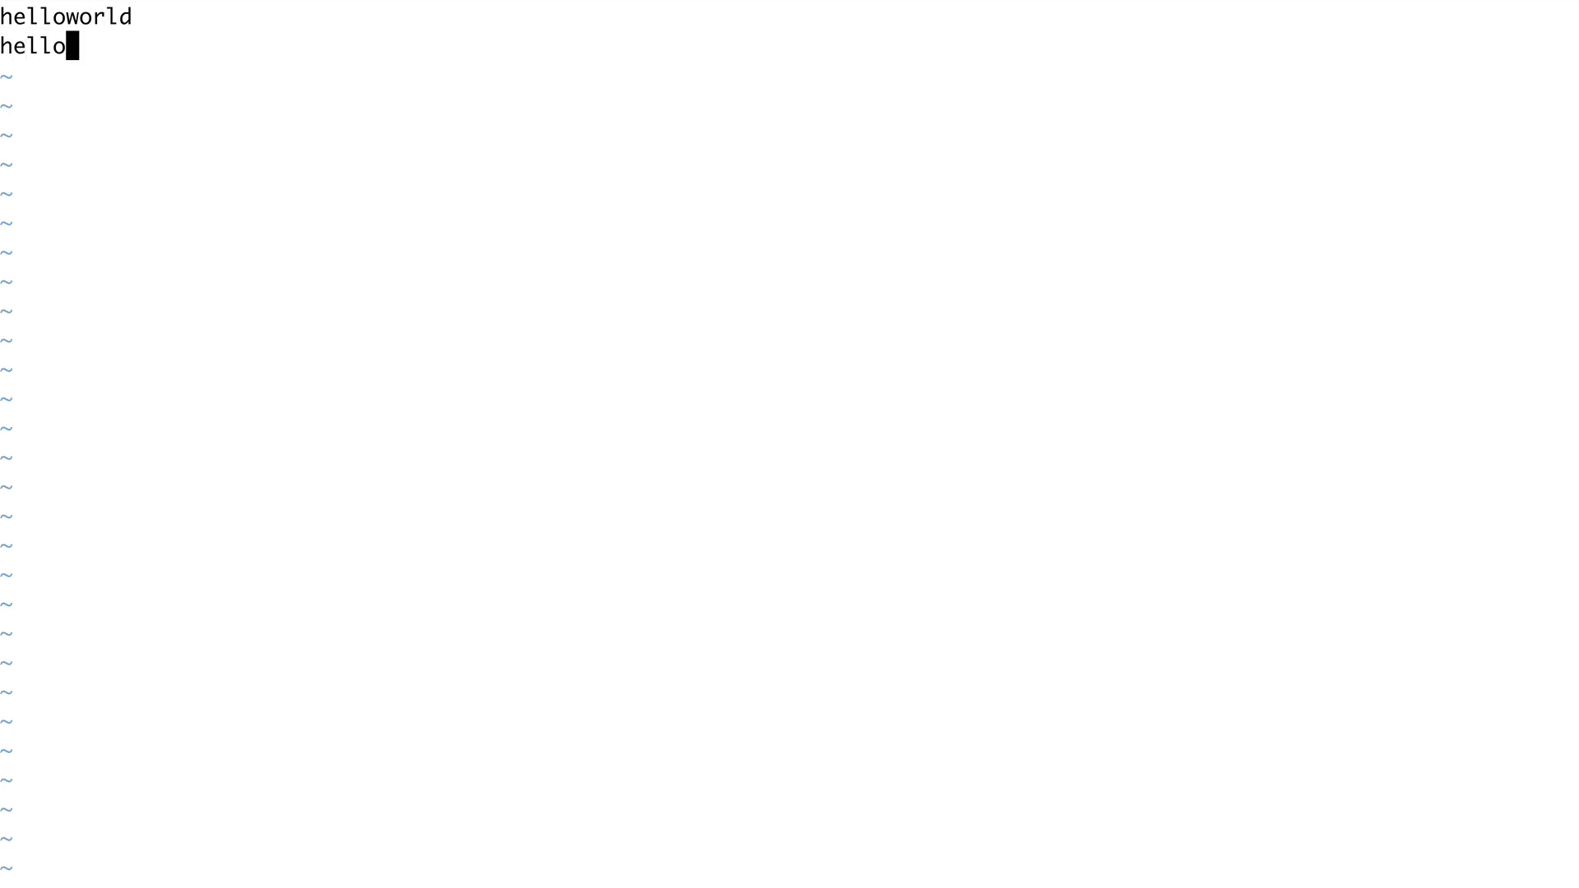
type("world")
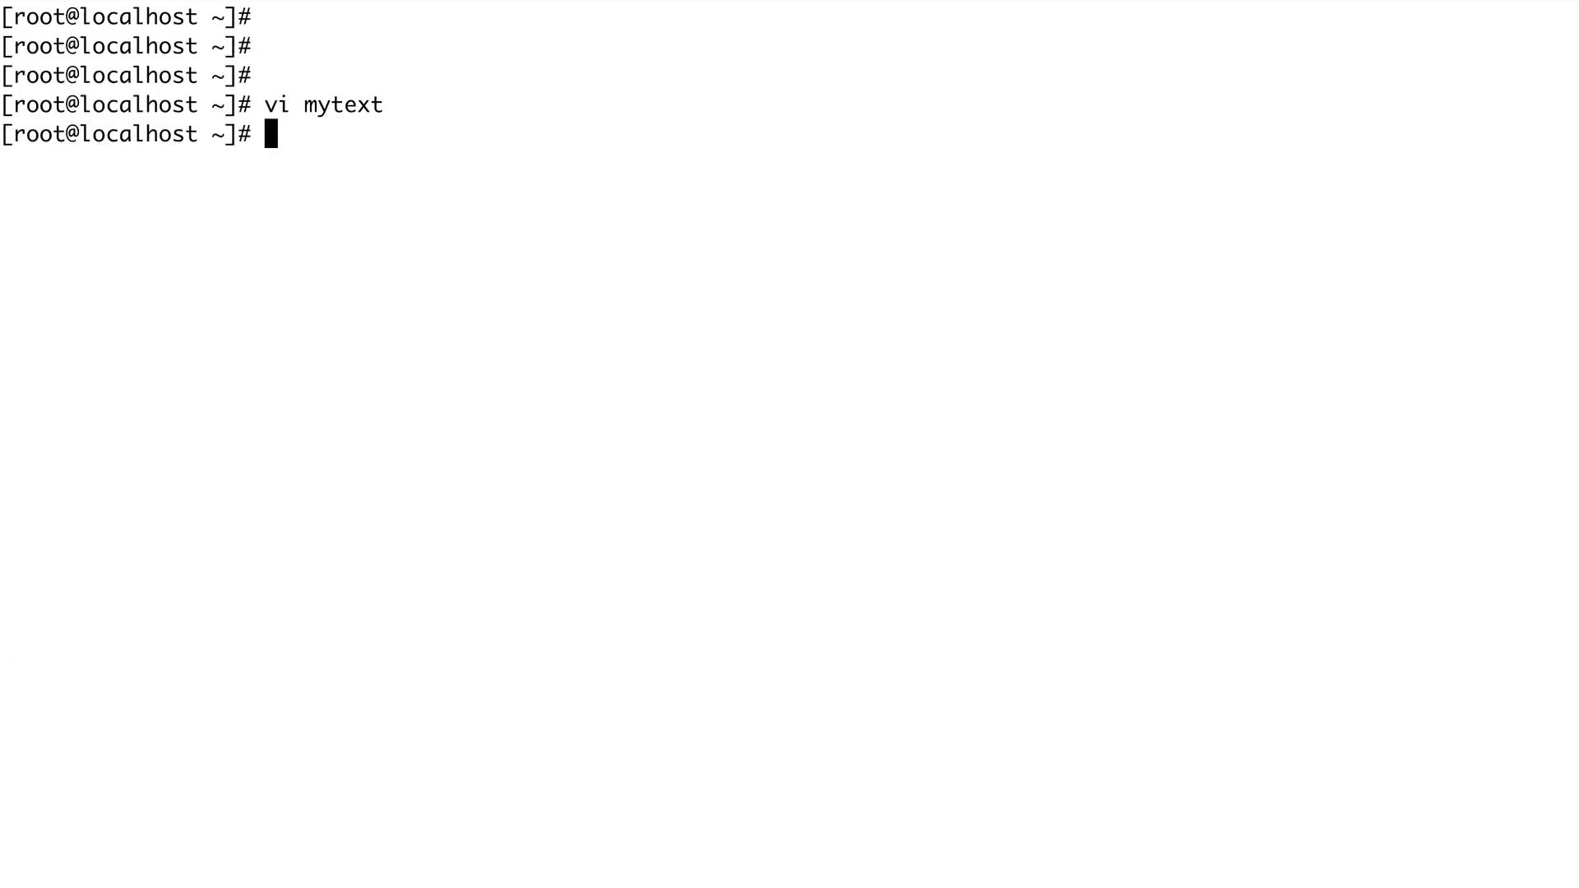
Print mytext with cat to show its two helloworld lines.
type("cat")
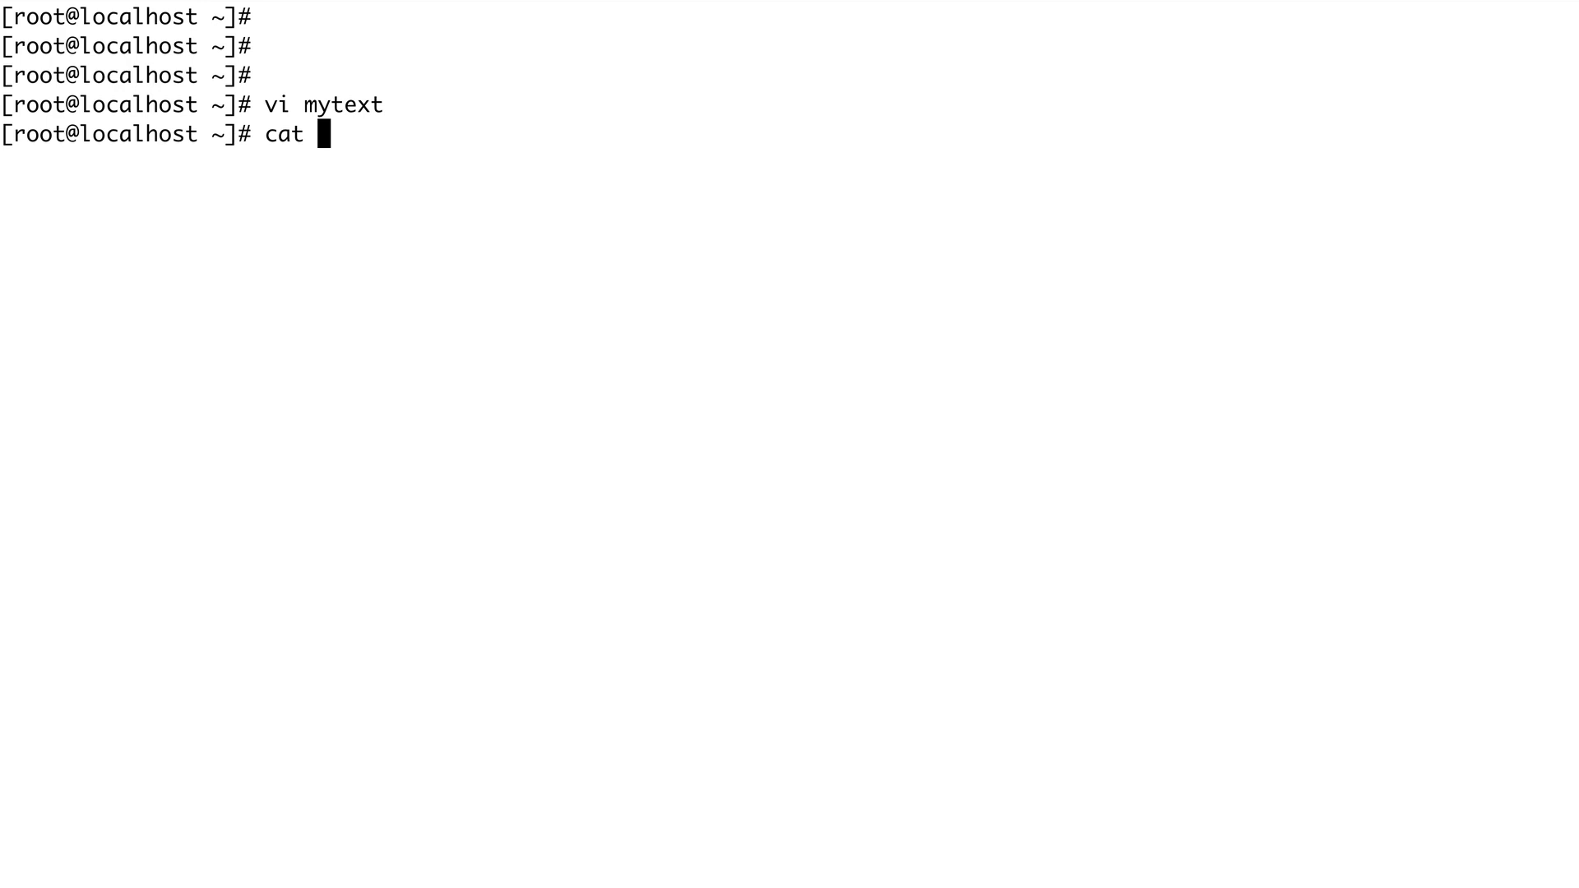
type("fil")
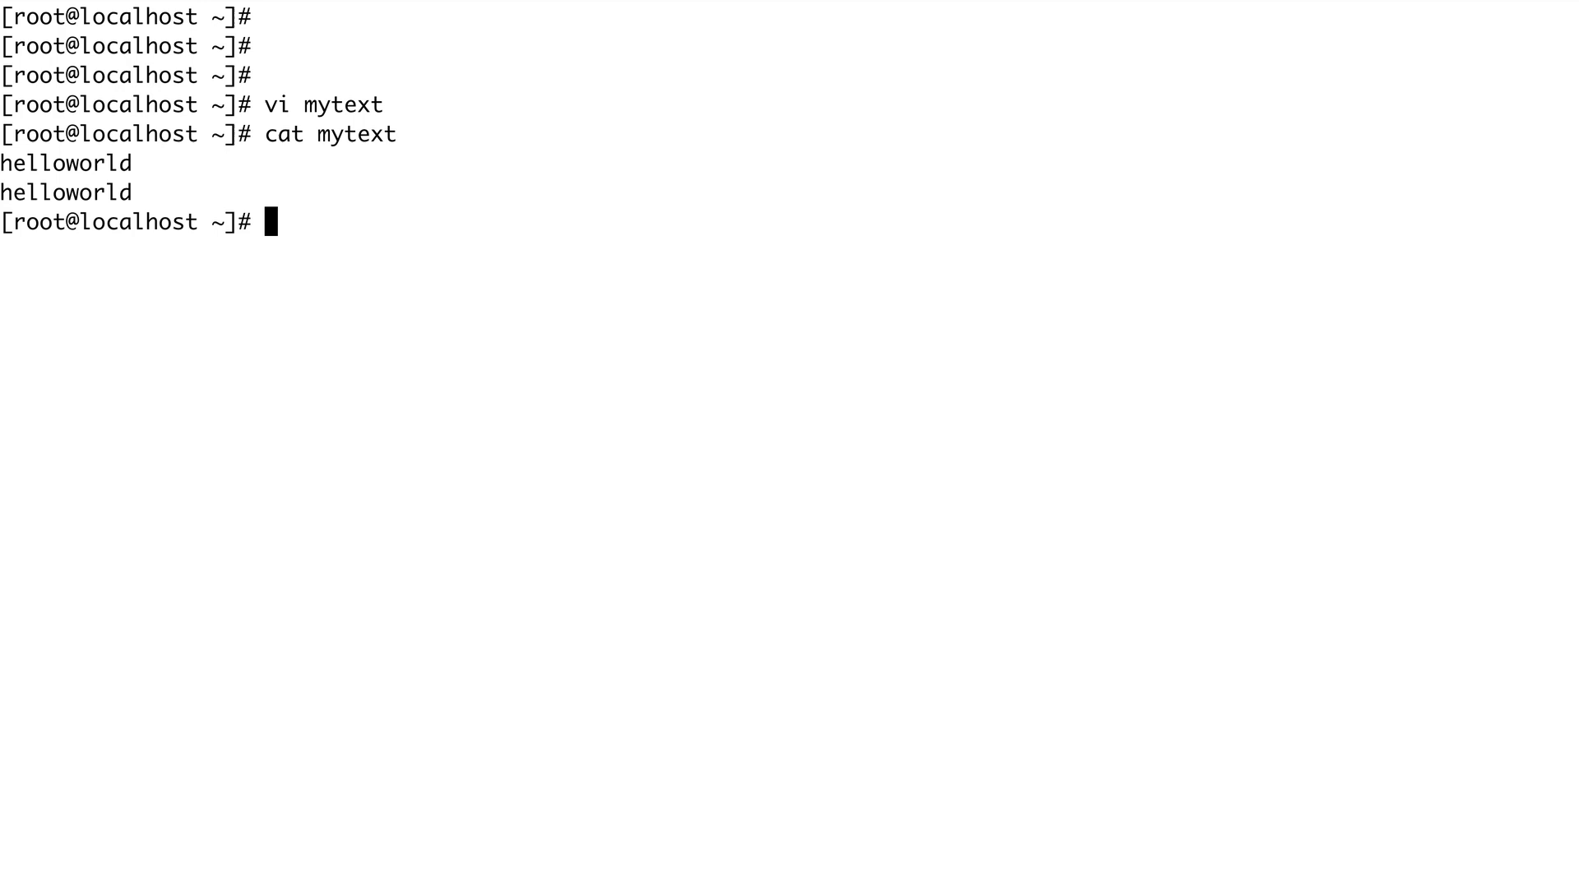
mouse_move(35, 164)
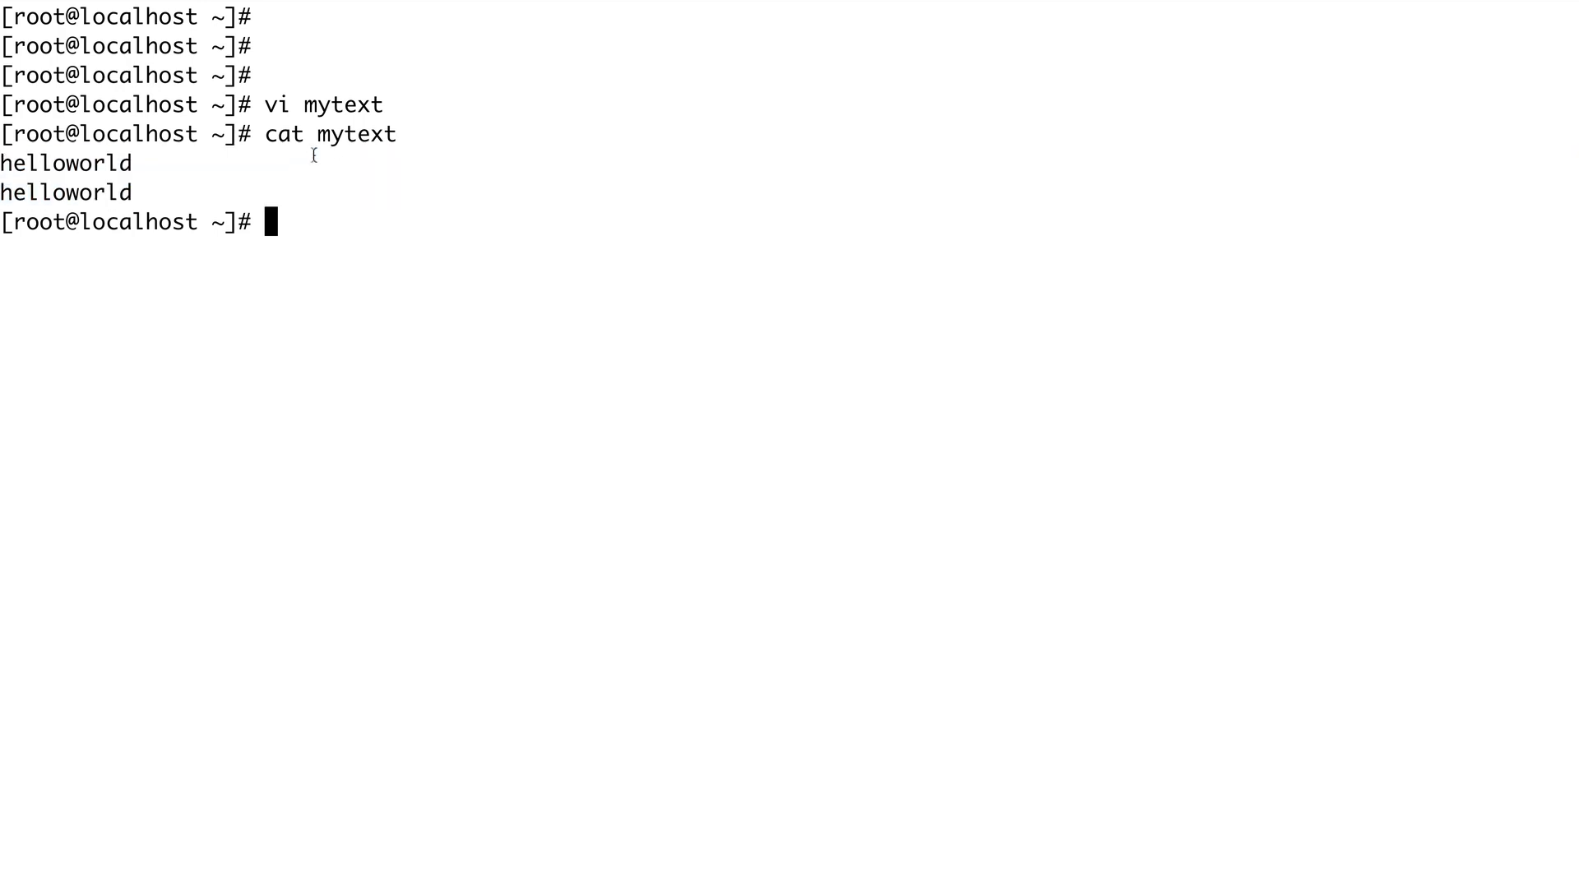
double_click(356, 134)
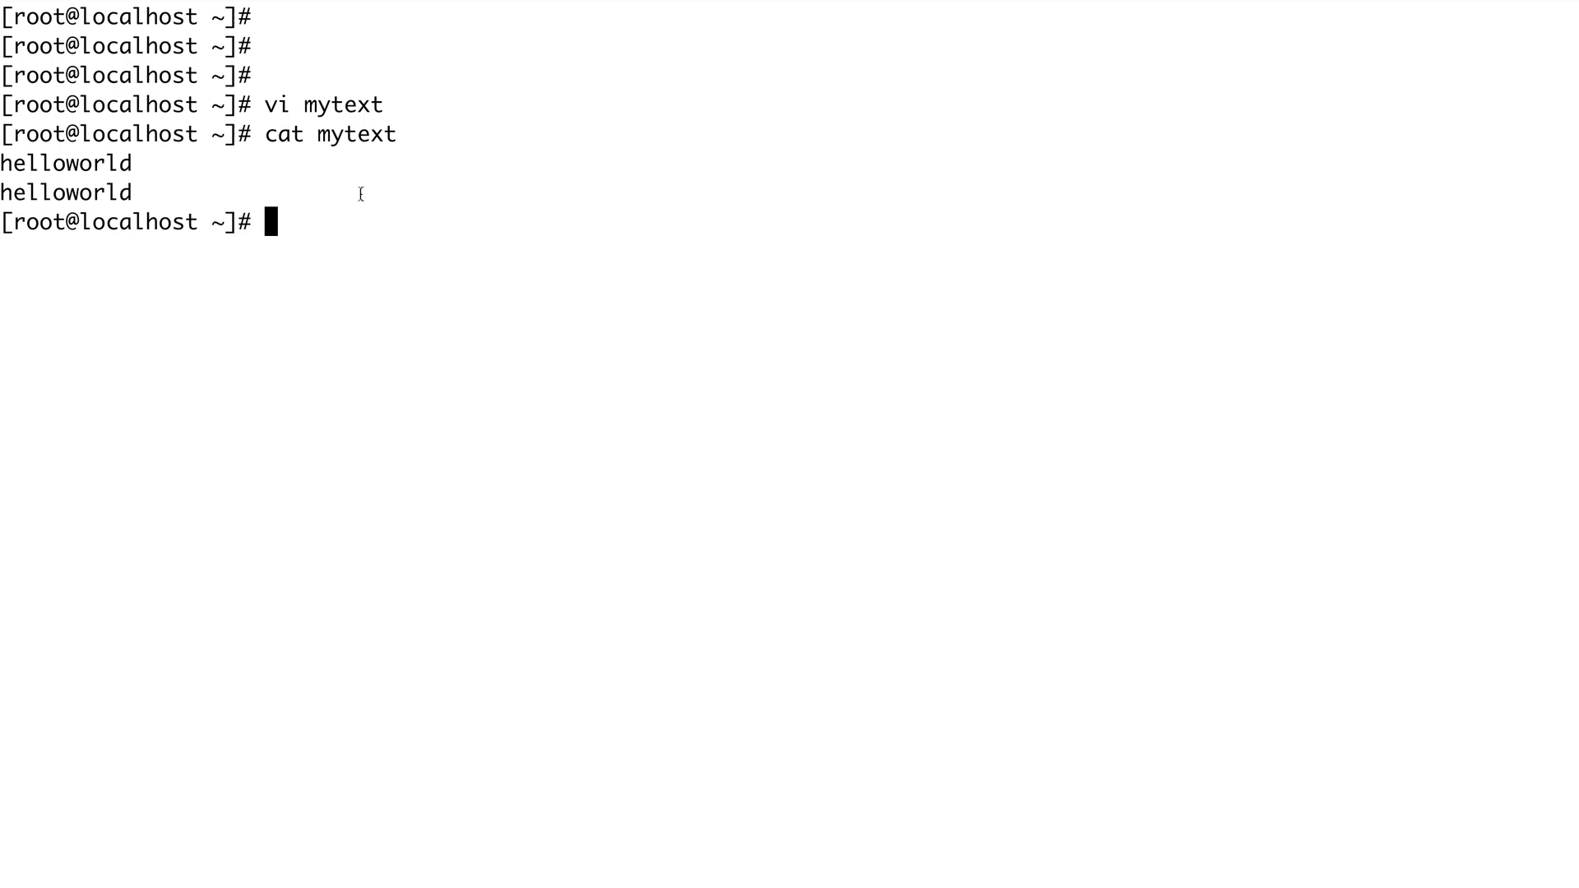
Run cat with no file and enter helloworld, which it echoes back.
type("cat")
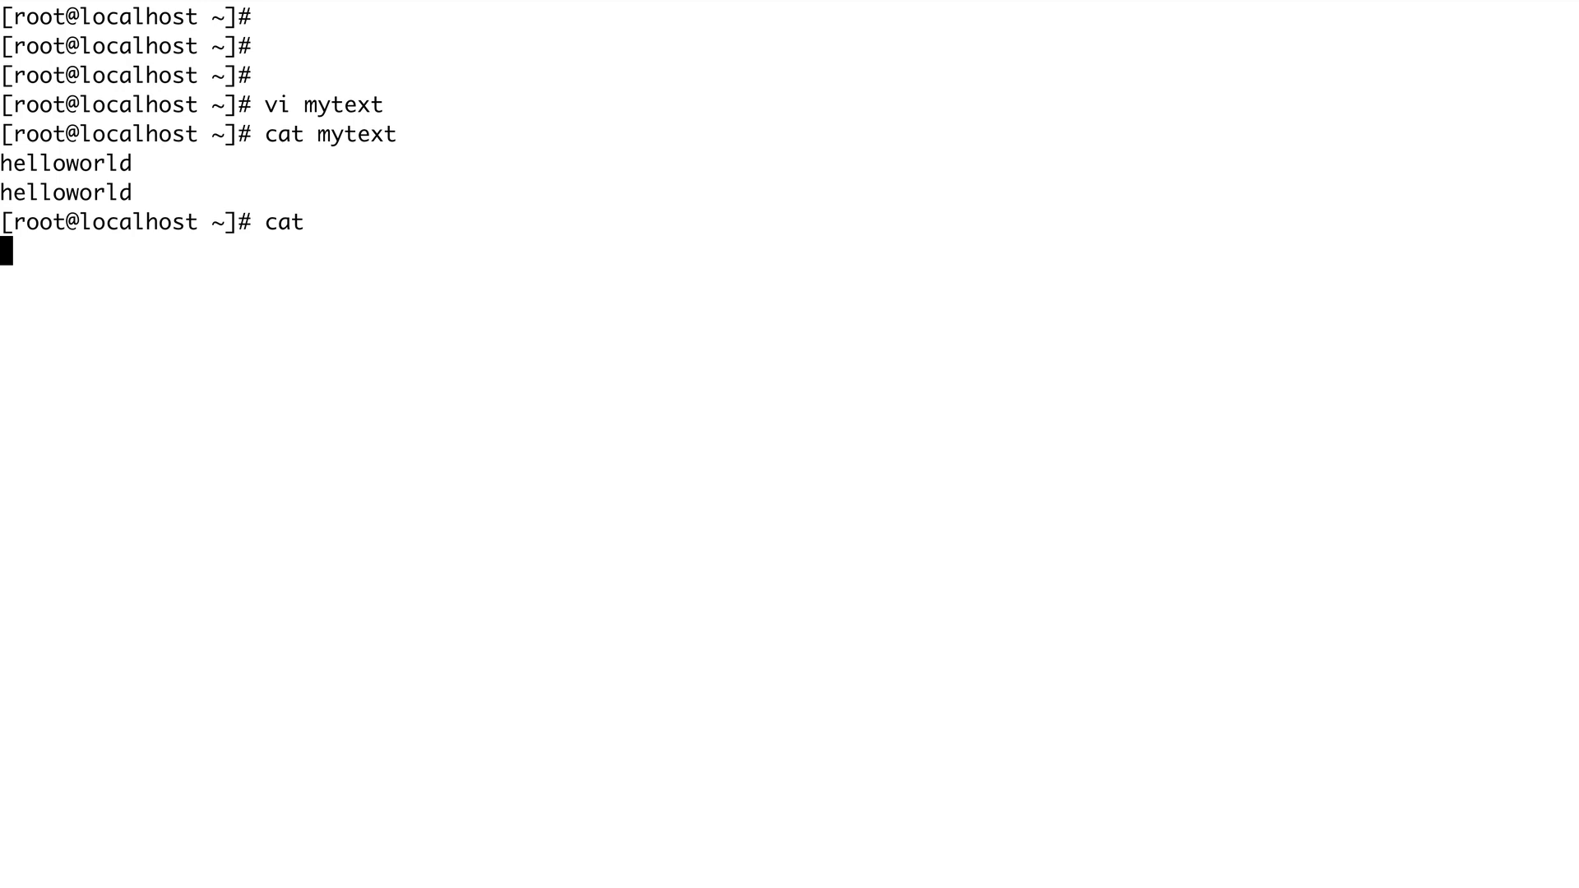
type("helloworld")
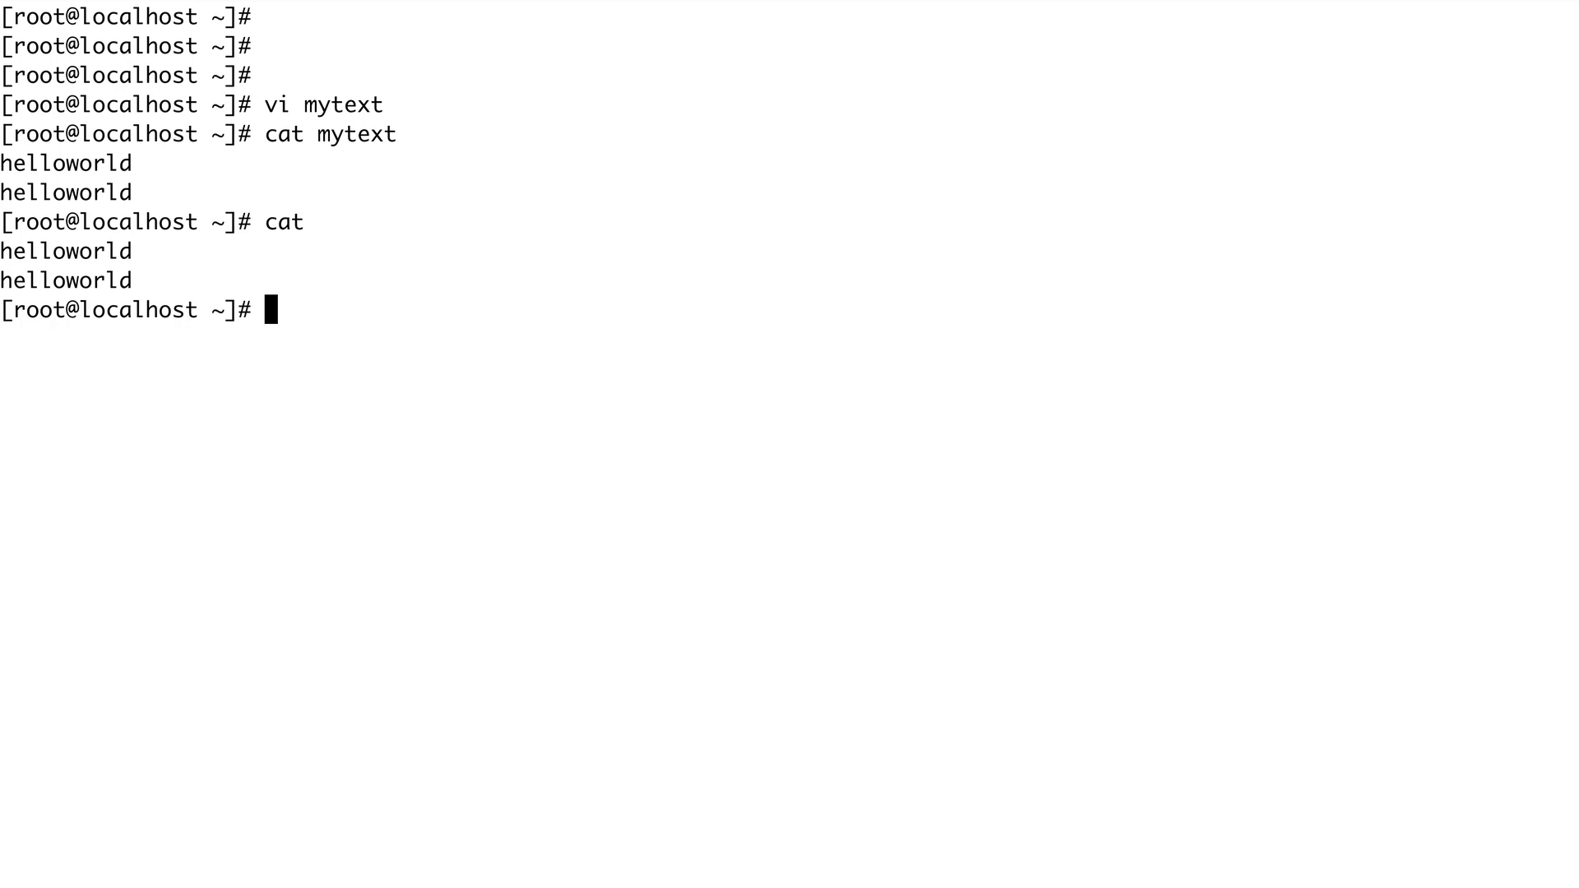
type("cat")
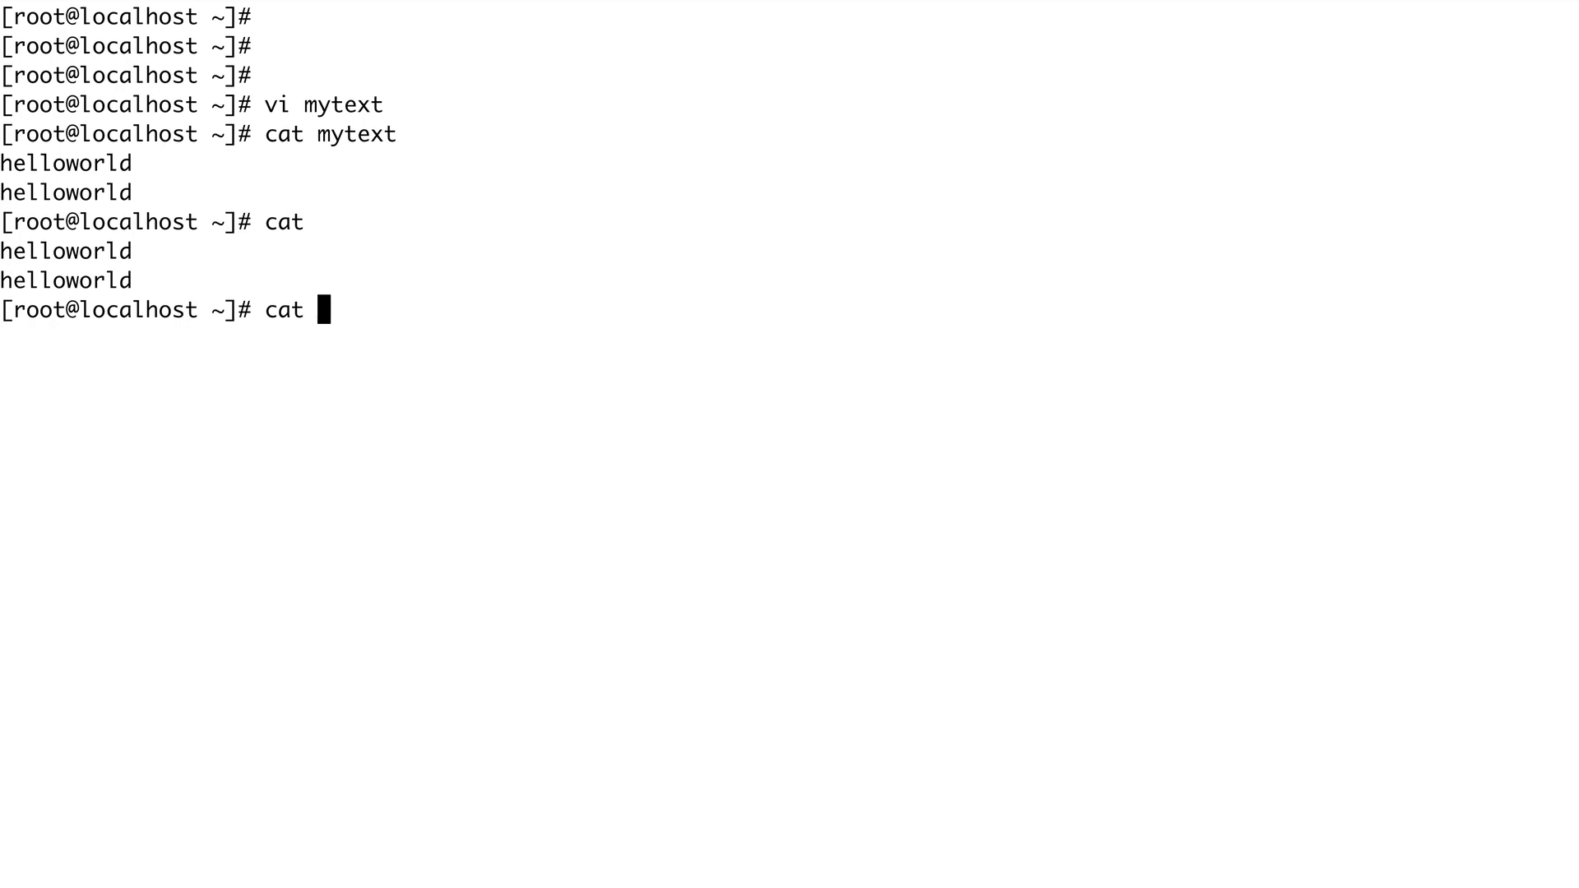
Write a greeting line into myfile.txt via a cat EOF heredoc, then run ls -lrt.
type(">")
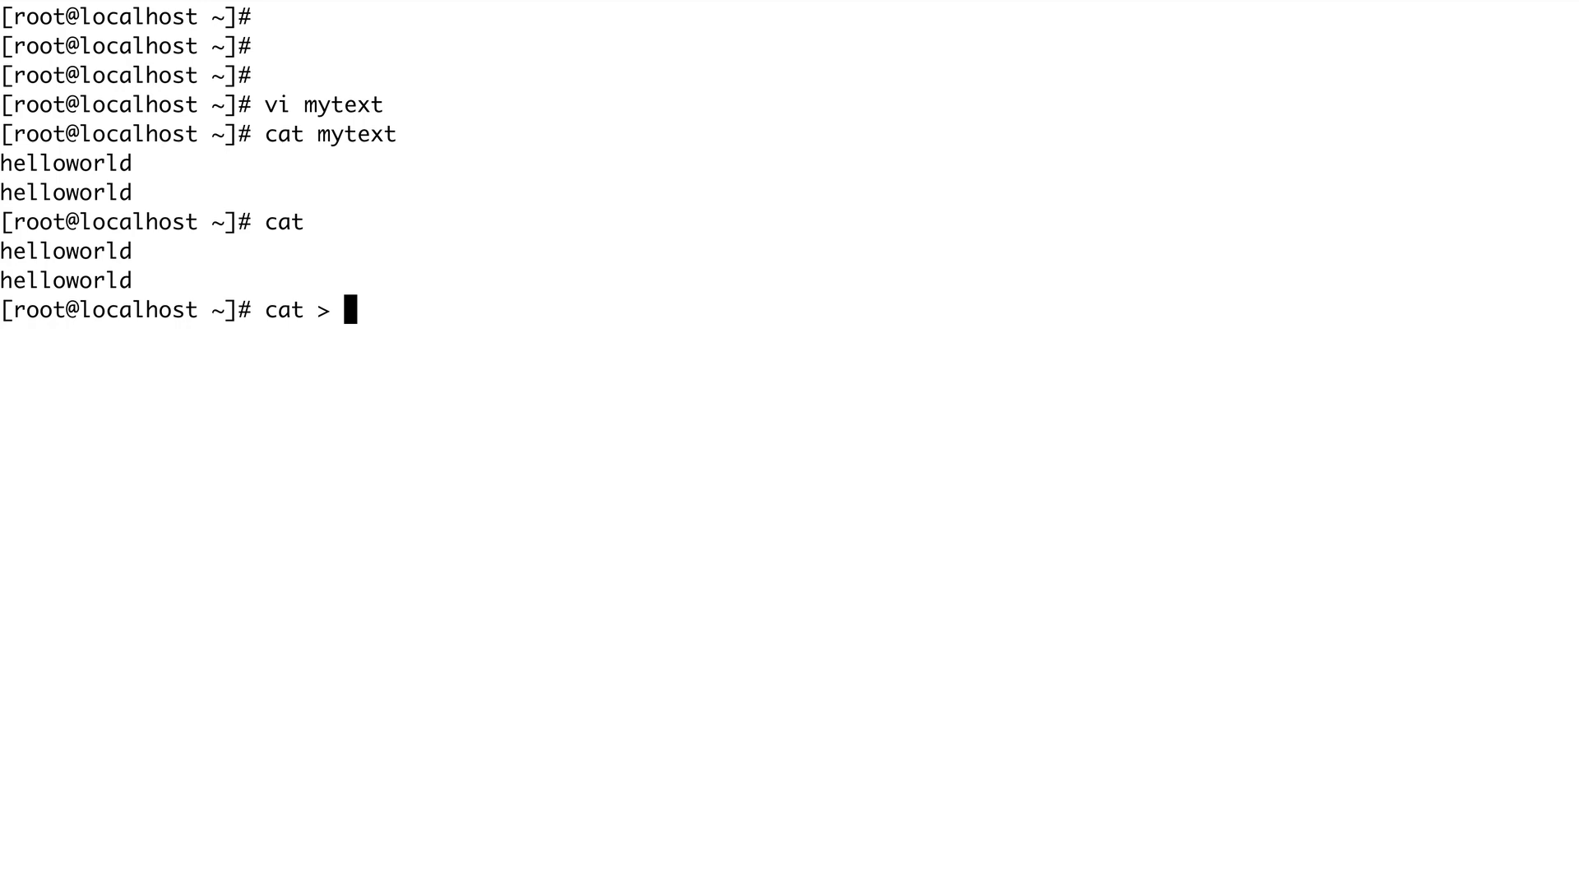
type("myfile")
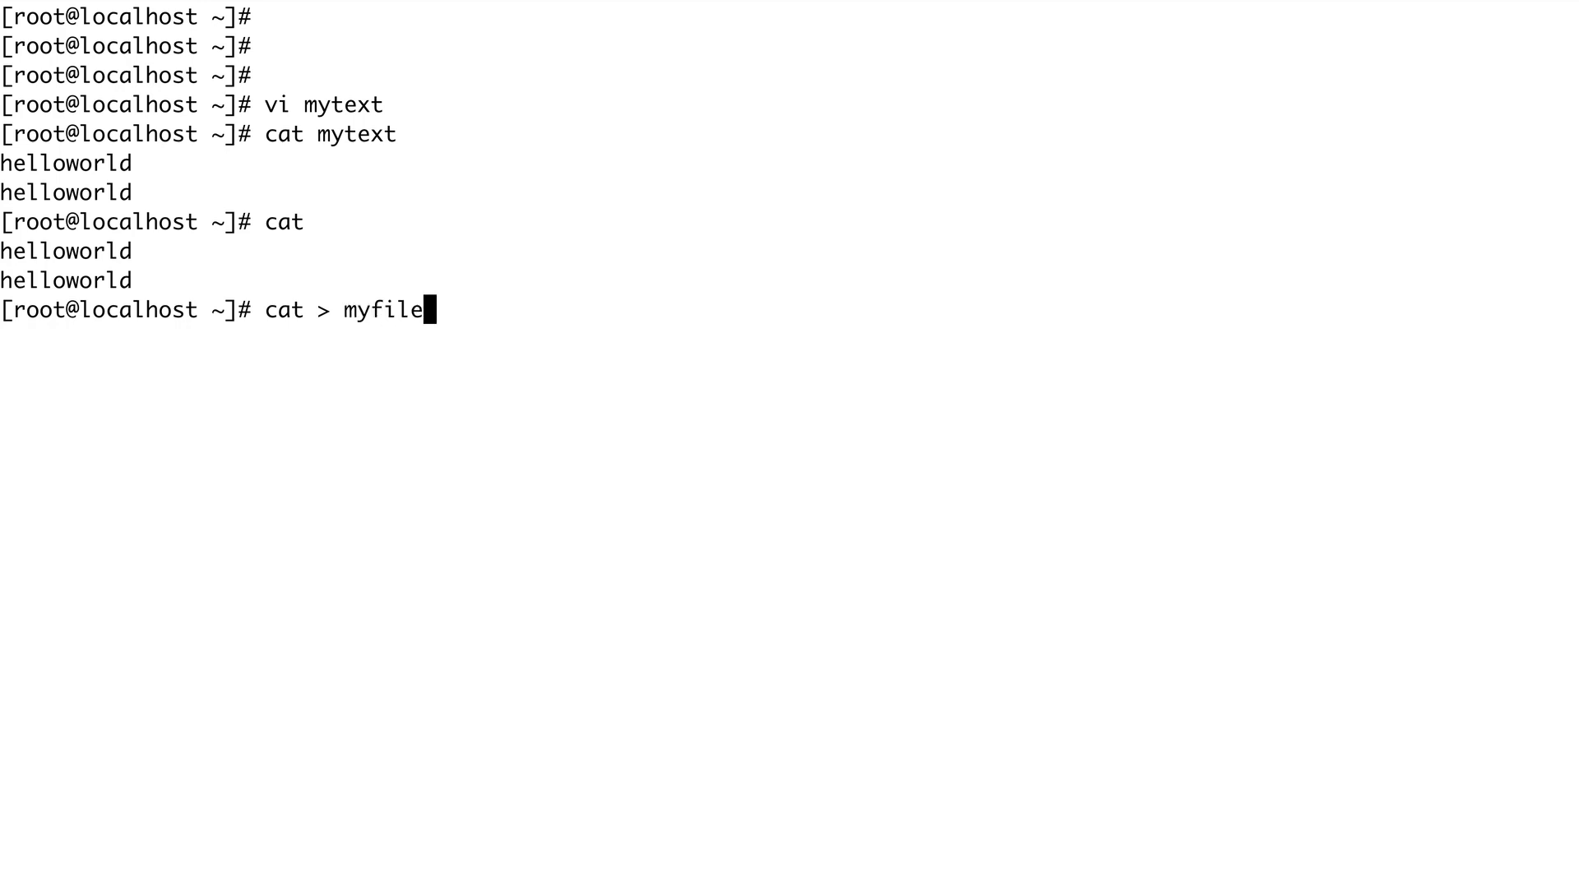
type(".txt <")
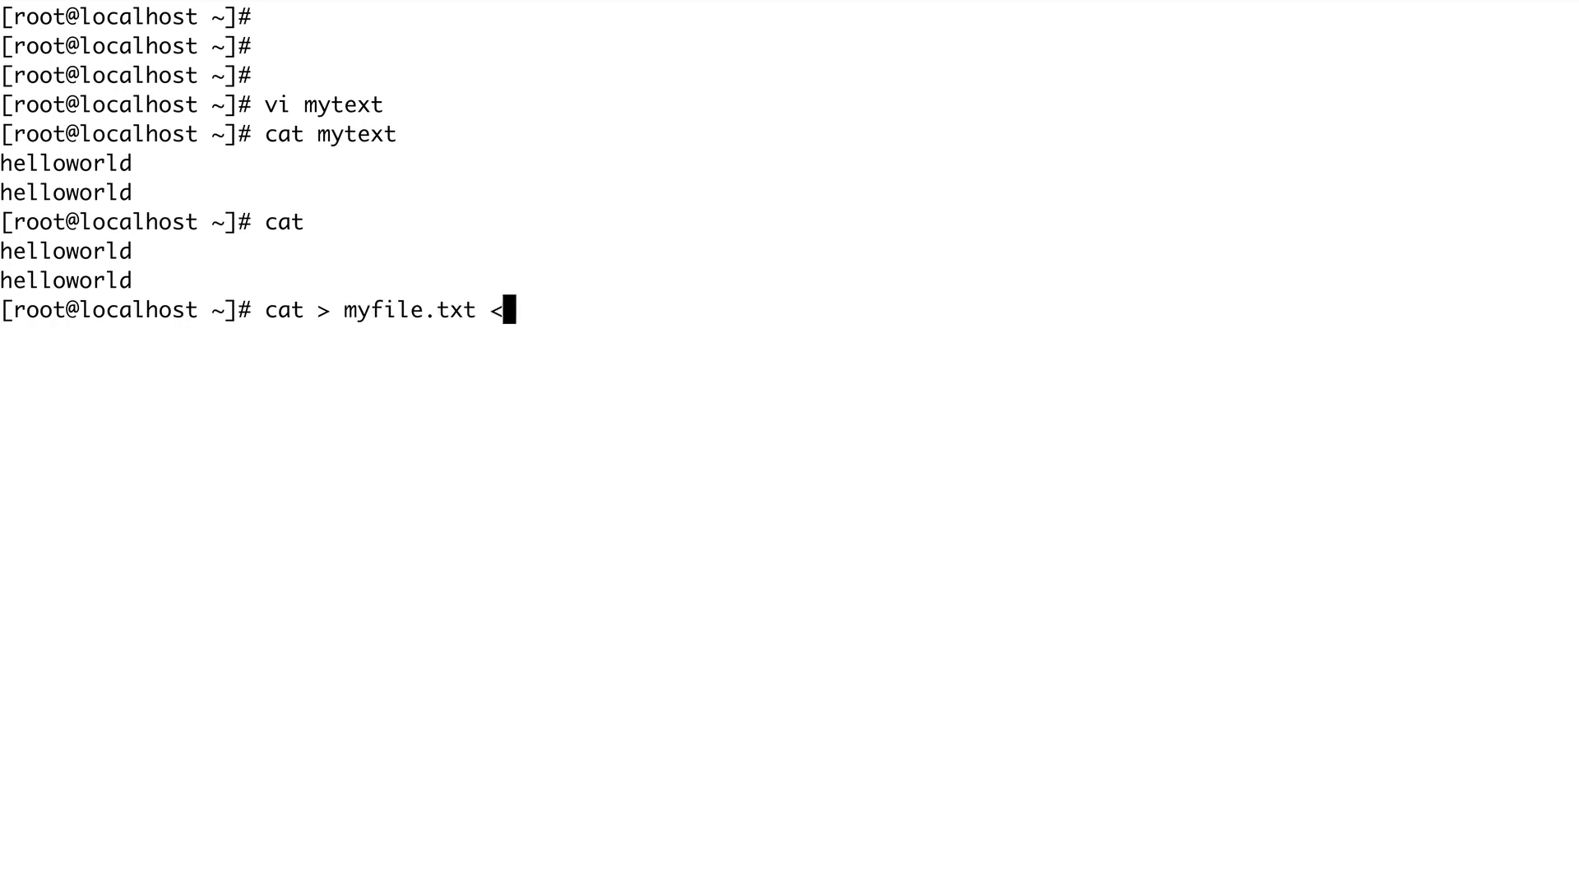
type("<")
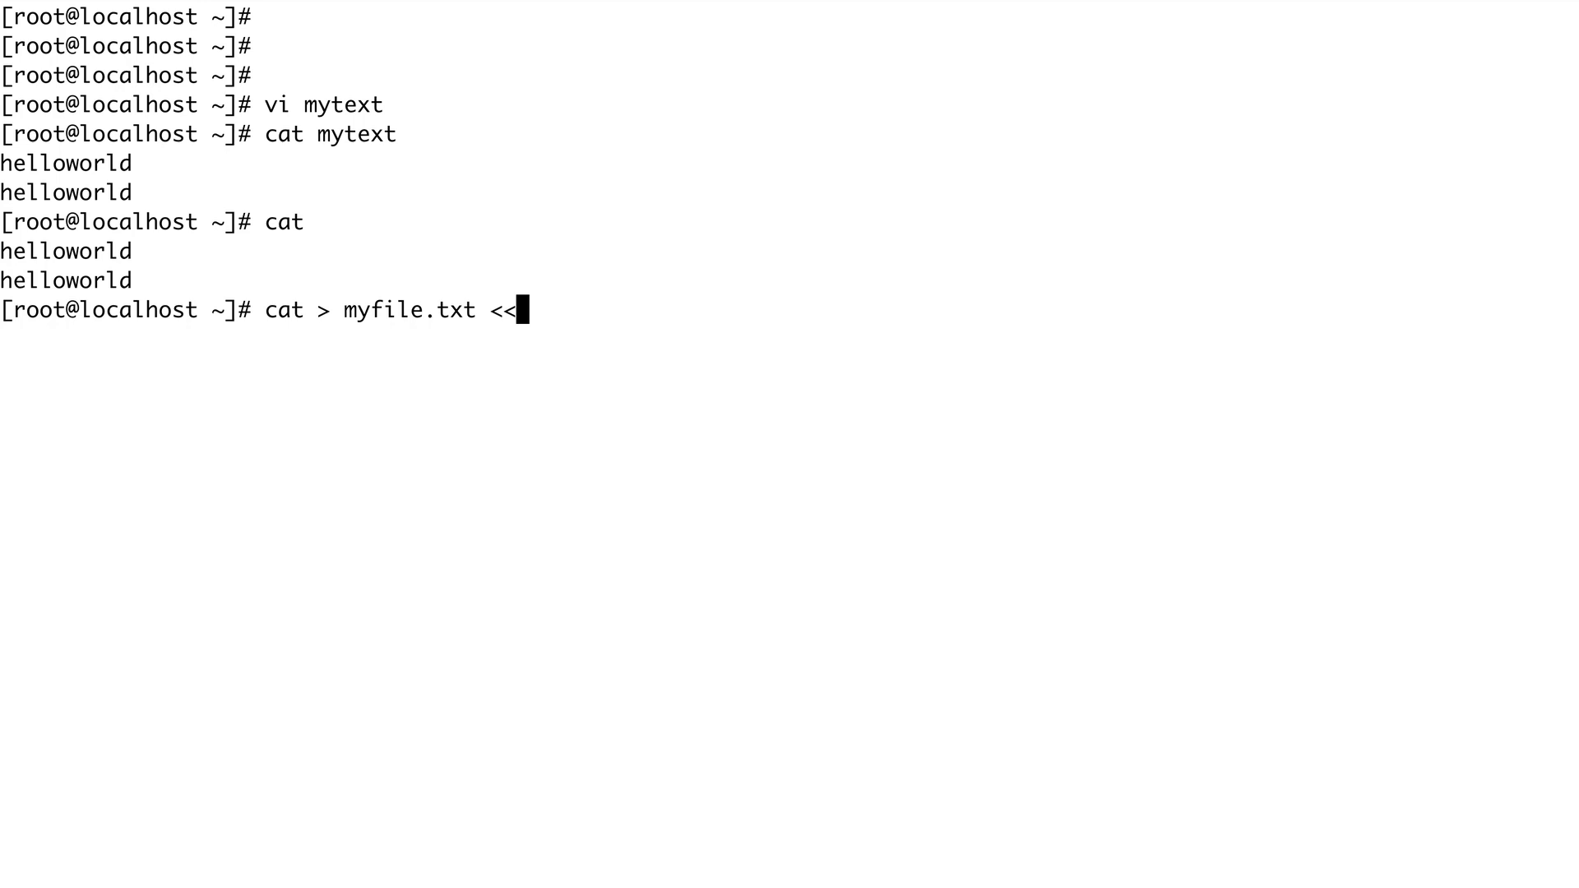
type("EOF")
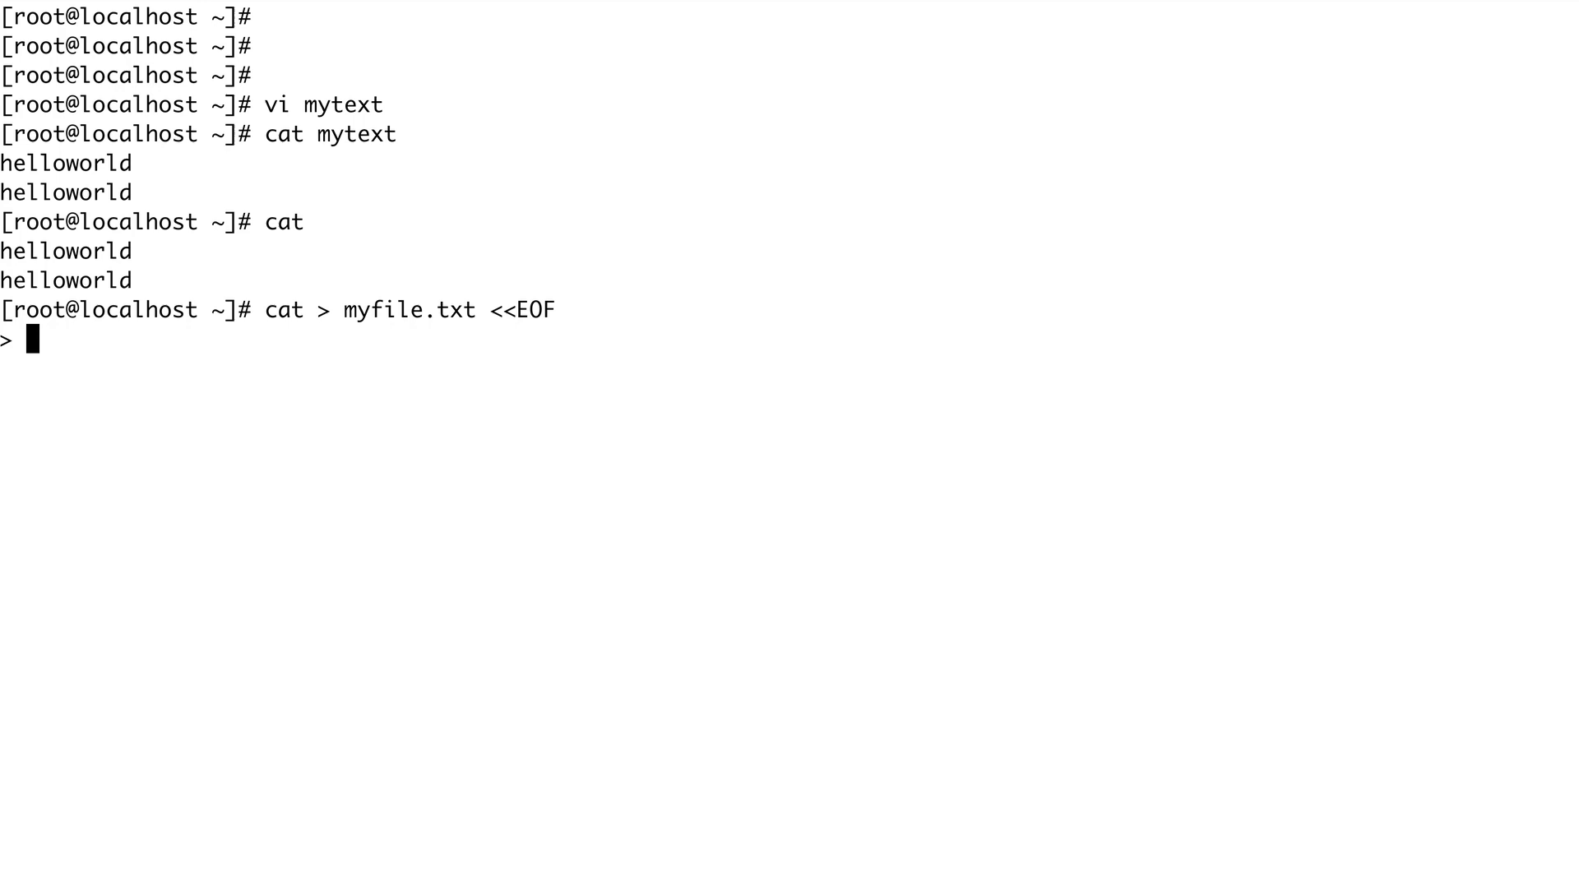
type("hellow")
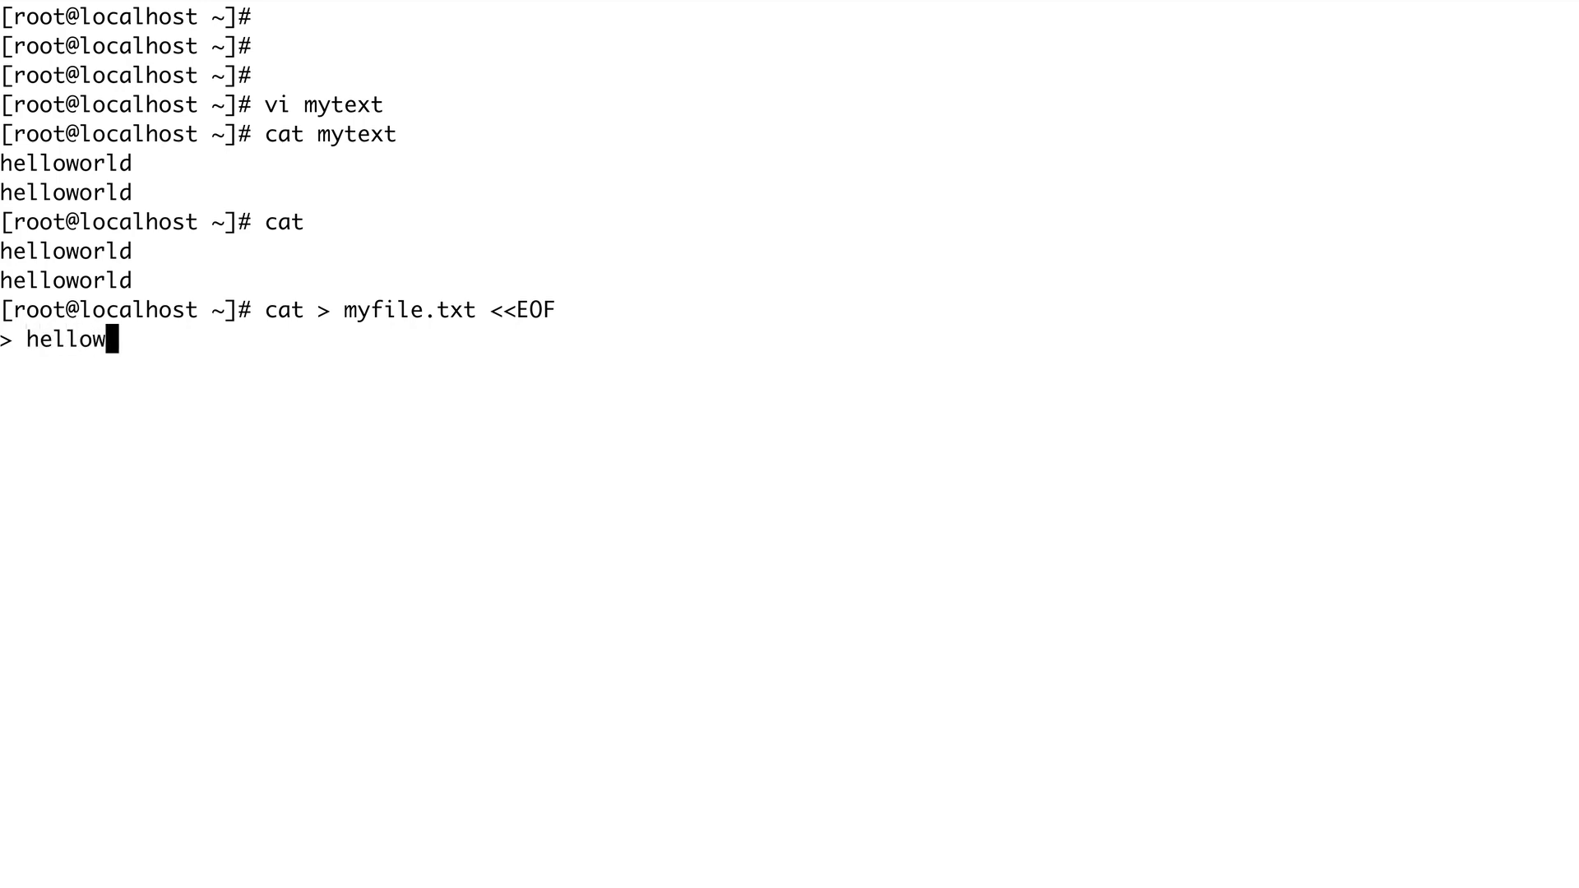
type("or")
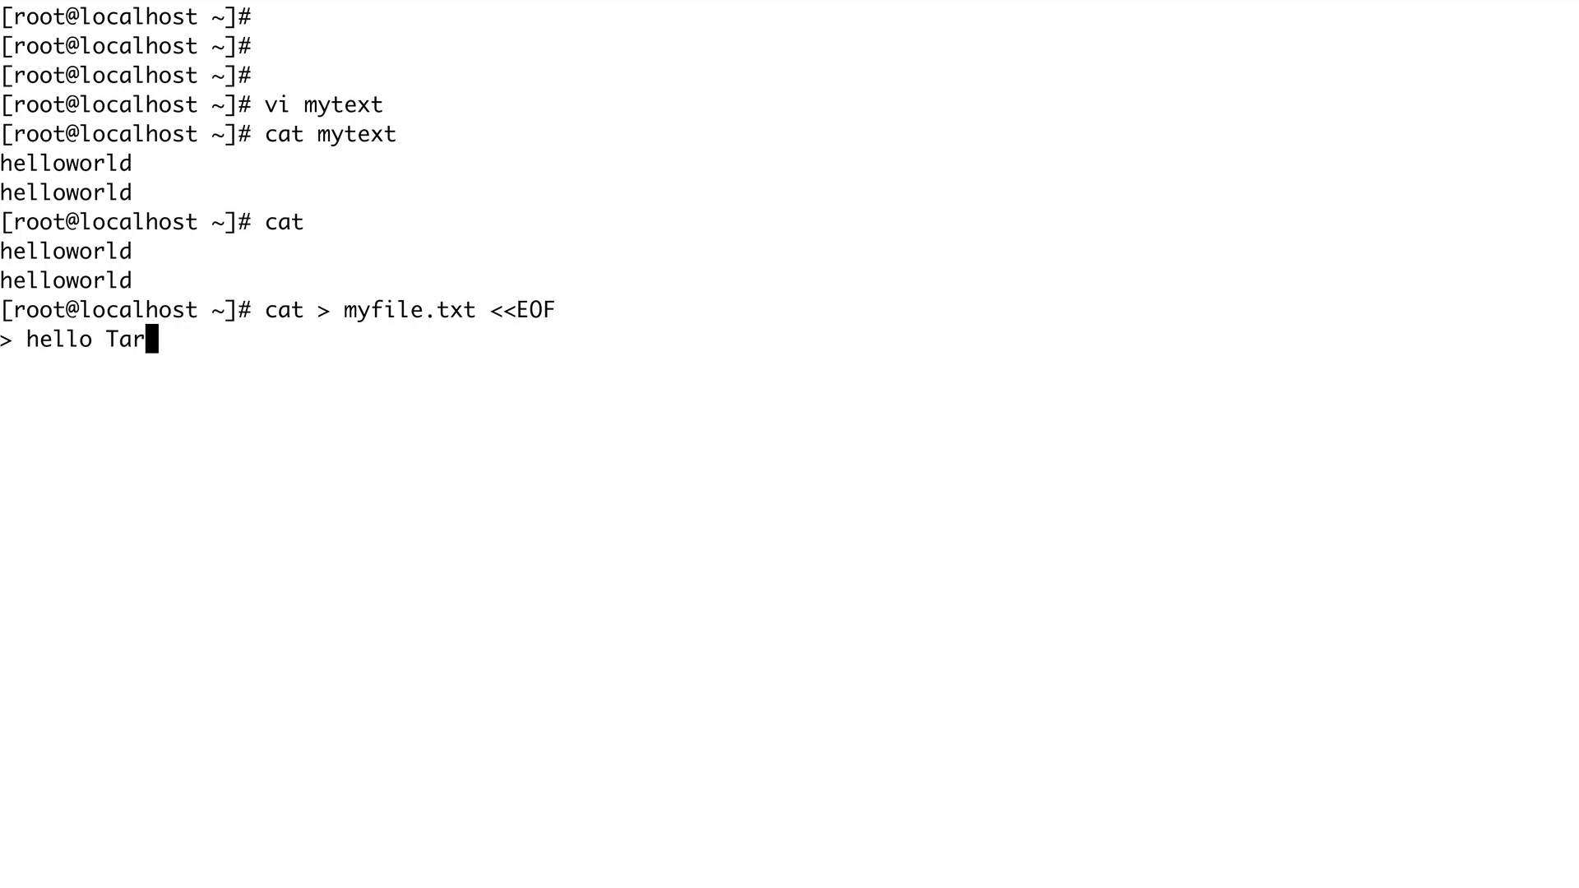
type("iq")
type("EOF")
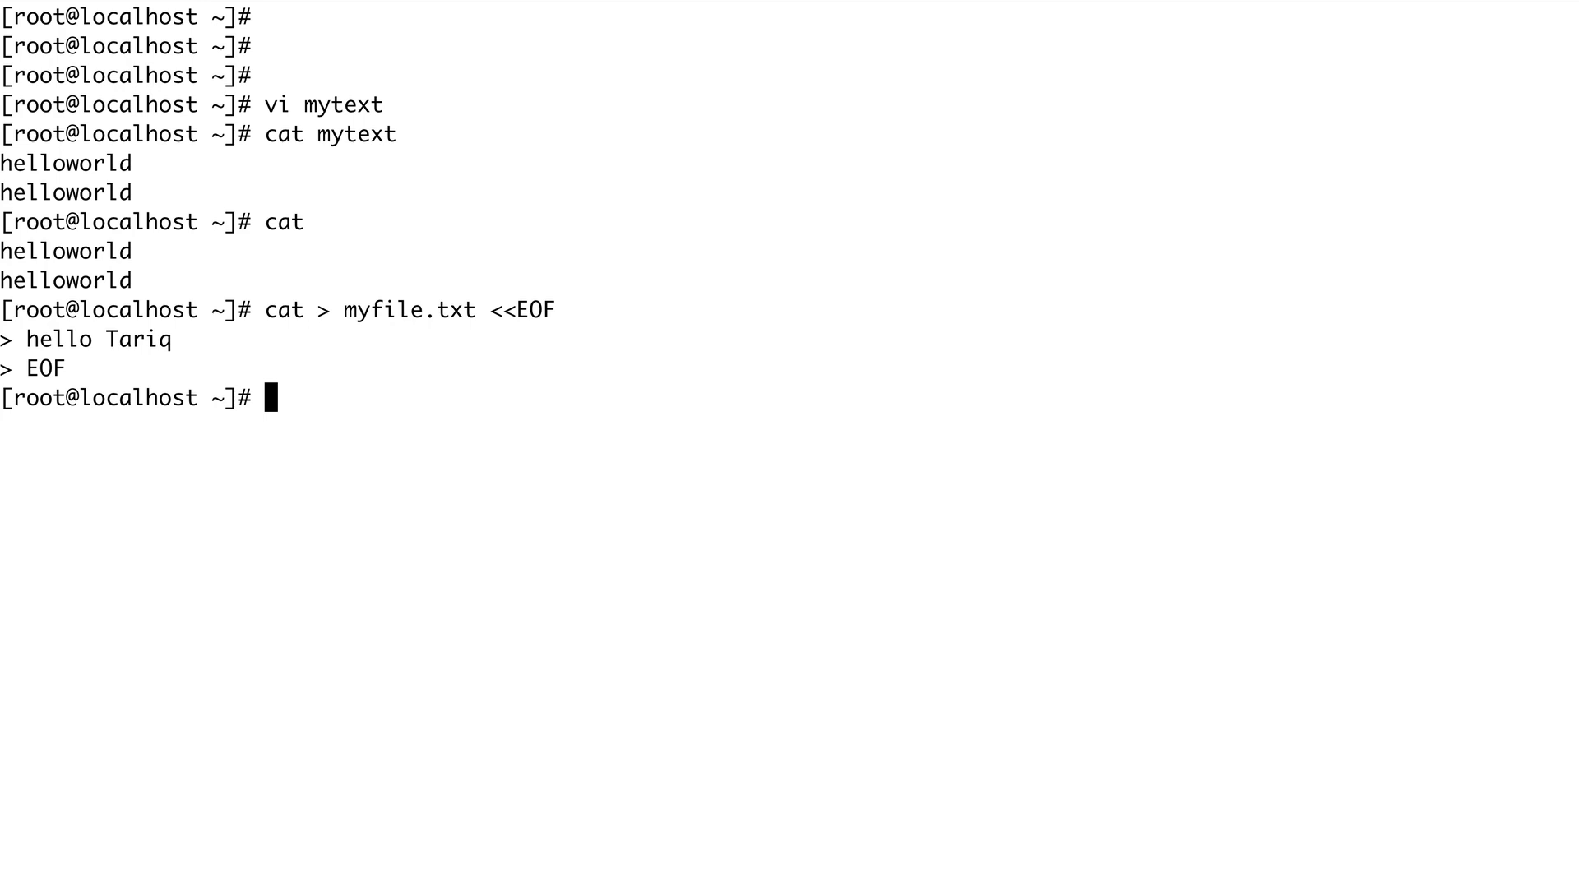
type("ls -lrt")
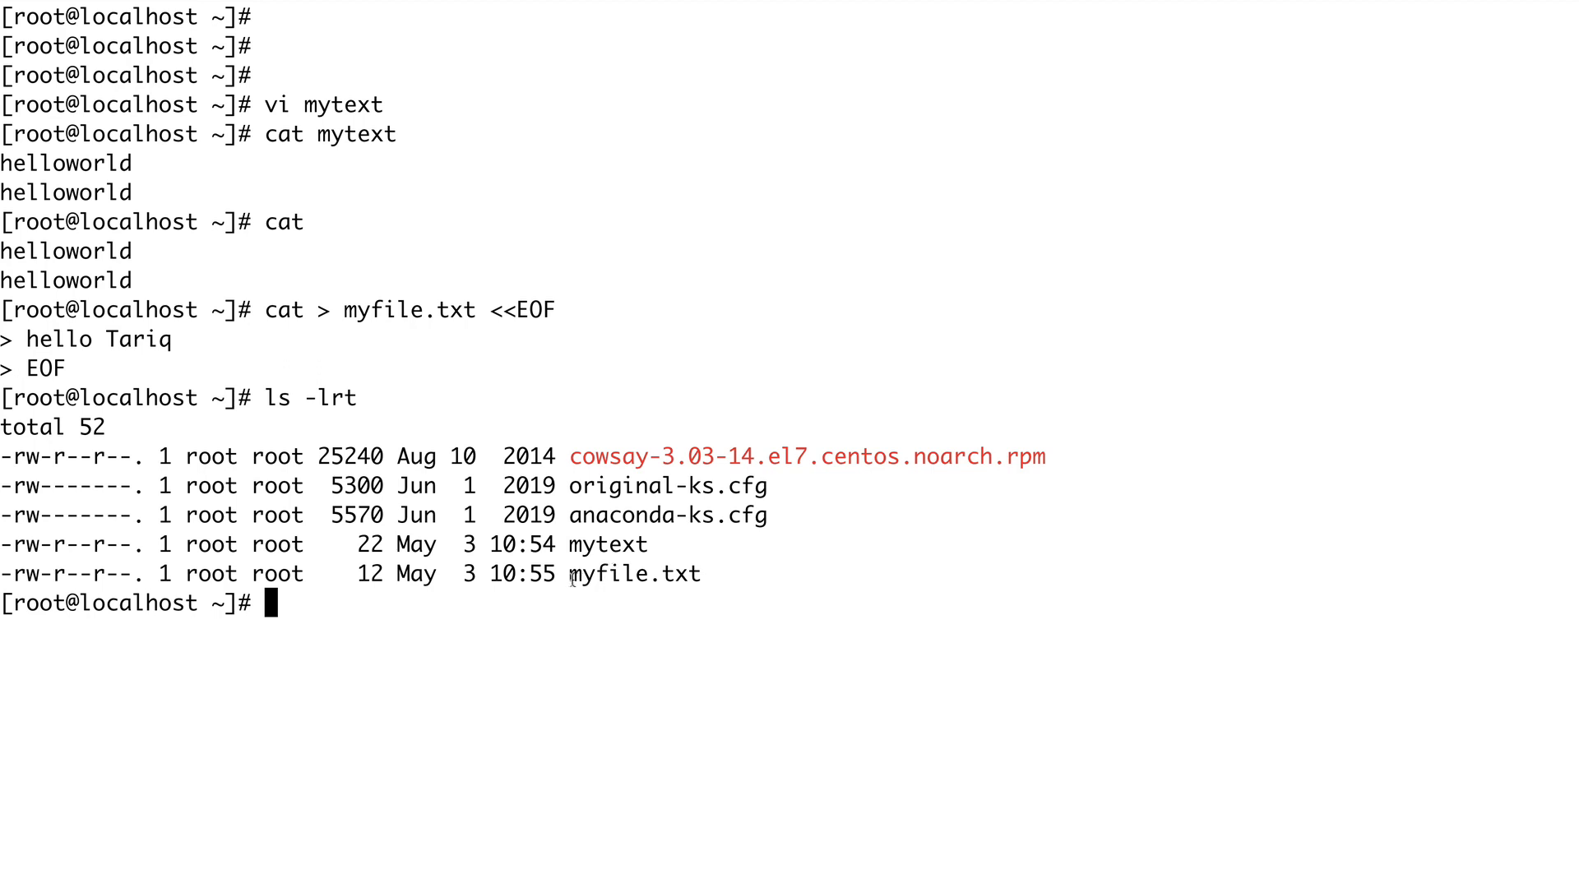
Print myfile.txt with cat to show the greeting, leaving a fresh prompt.
type("ca")
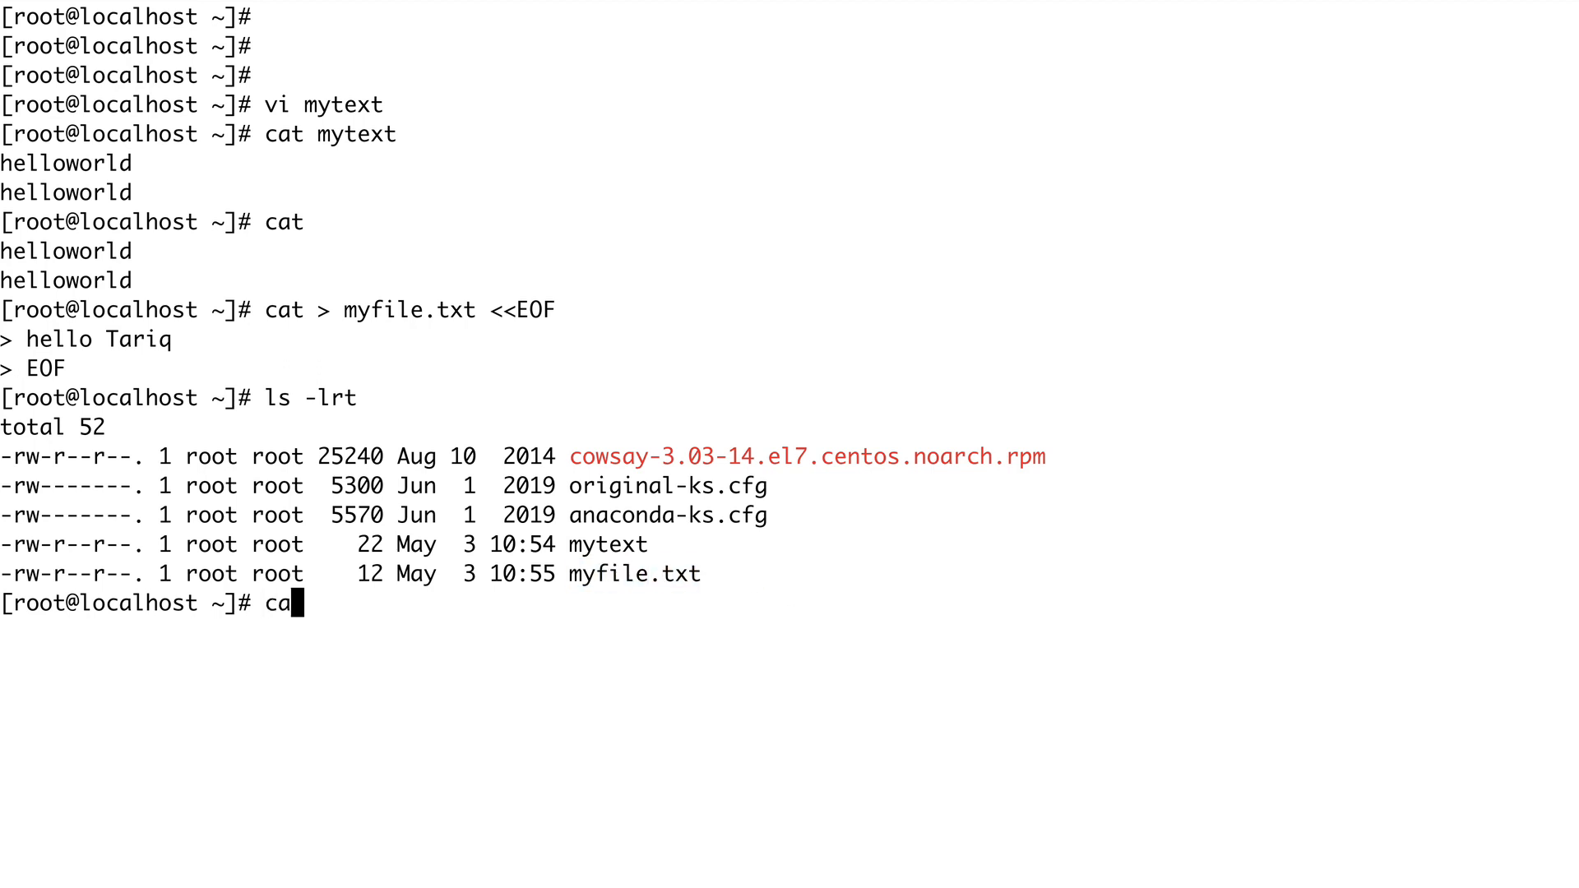
type("t myfile.txt")
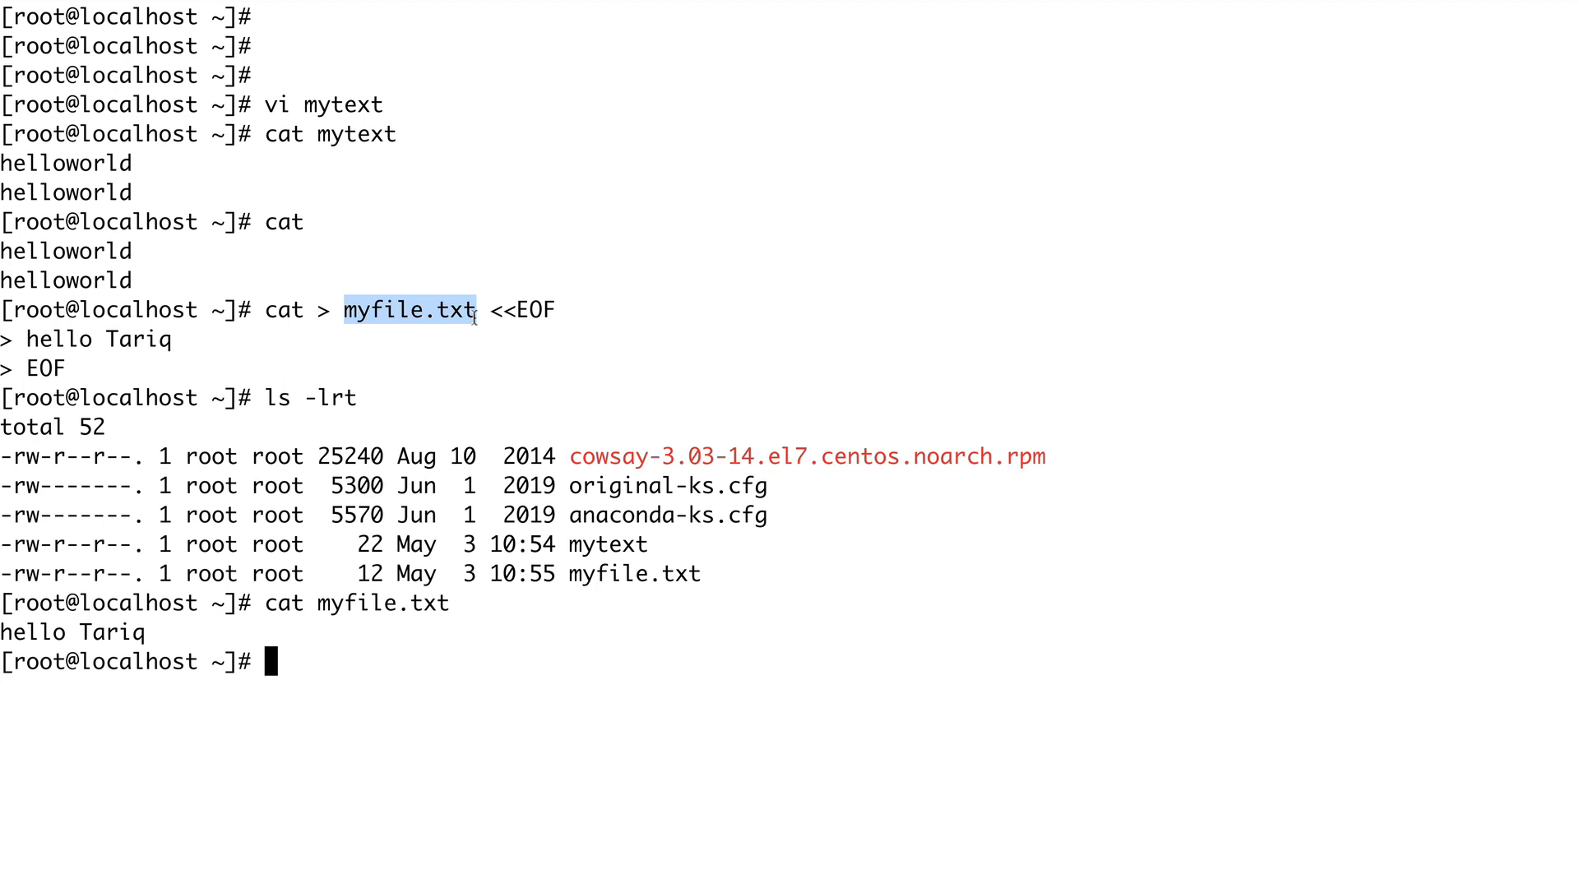
key("Return")
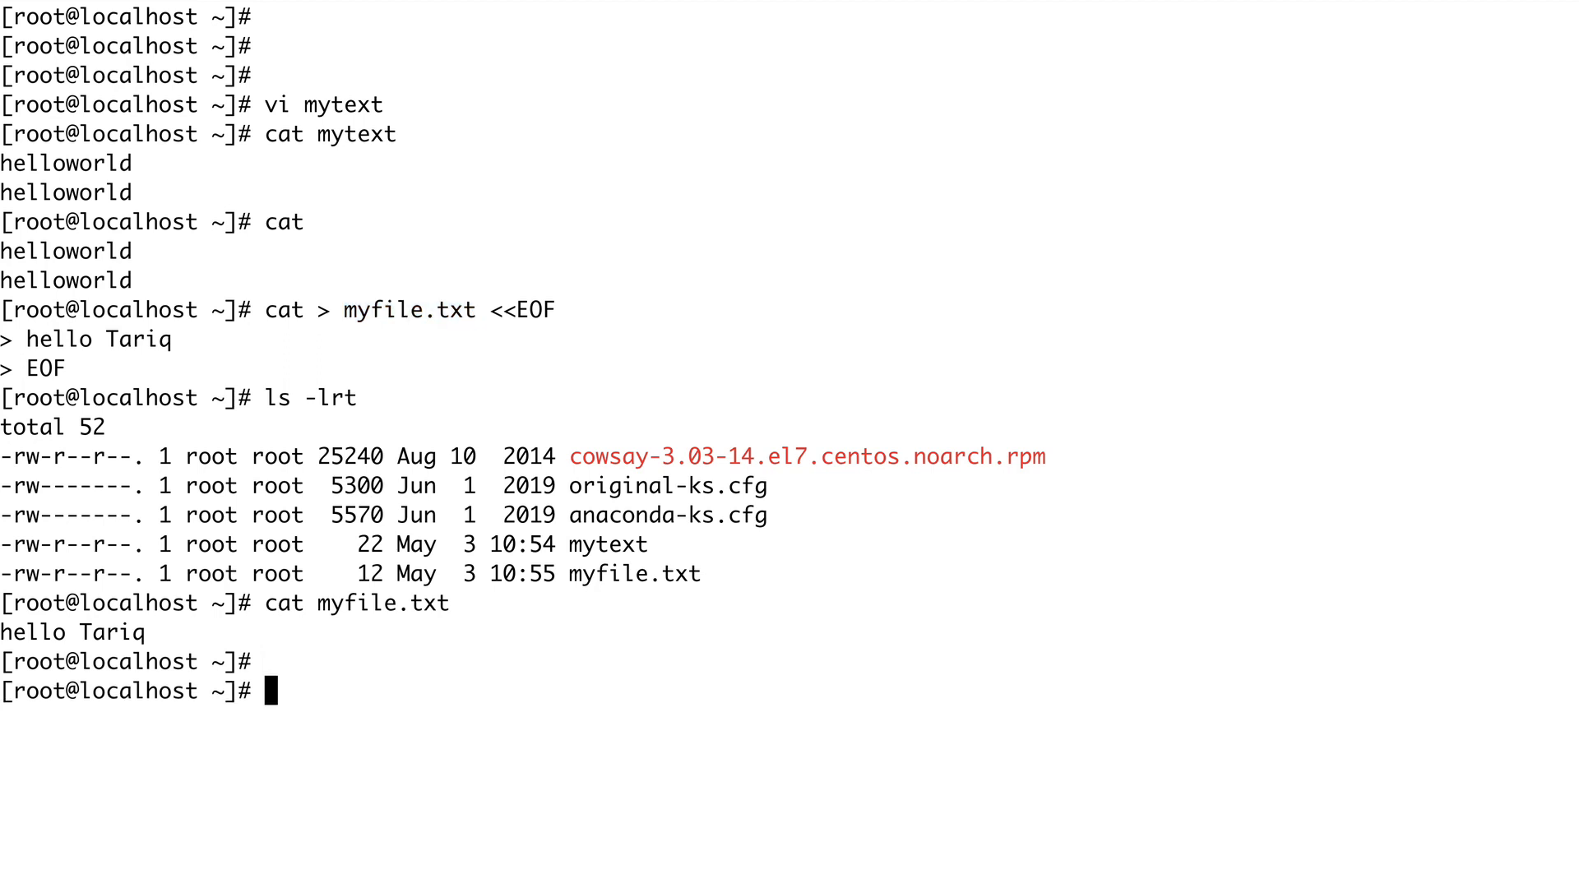